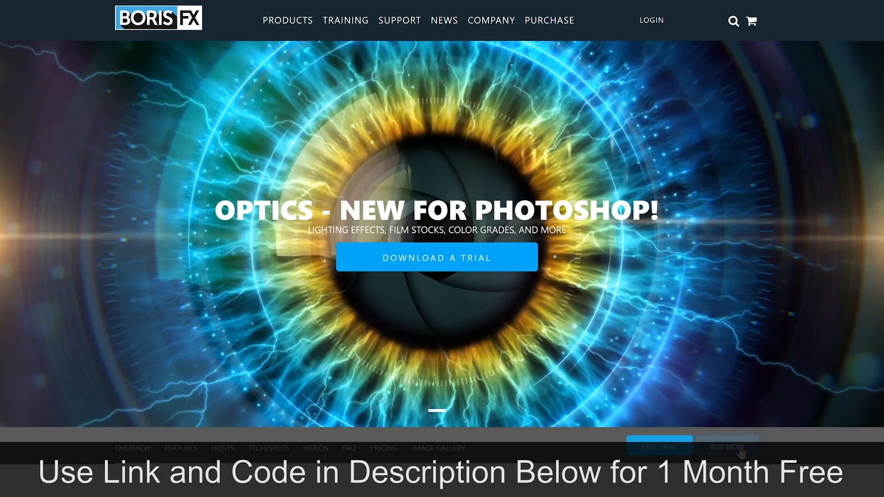
Step: Buy the Optics subscription, check out with the discount code applied, and go to the Login page
click(727, 445)
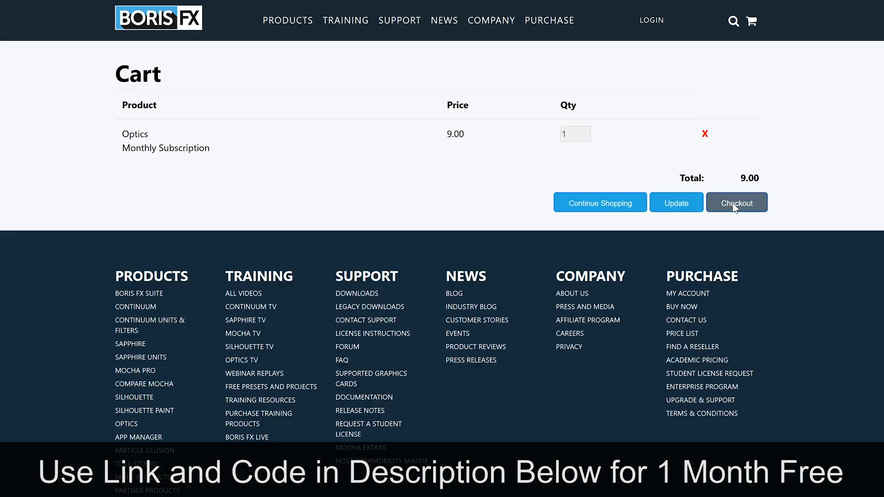
click(736, 201)
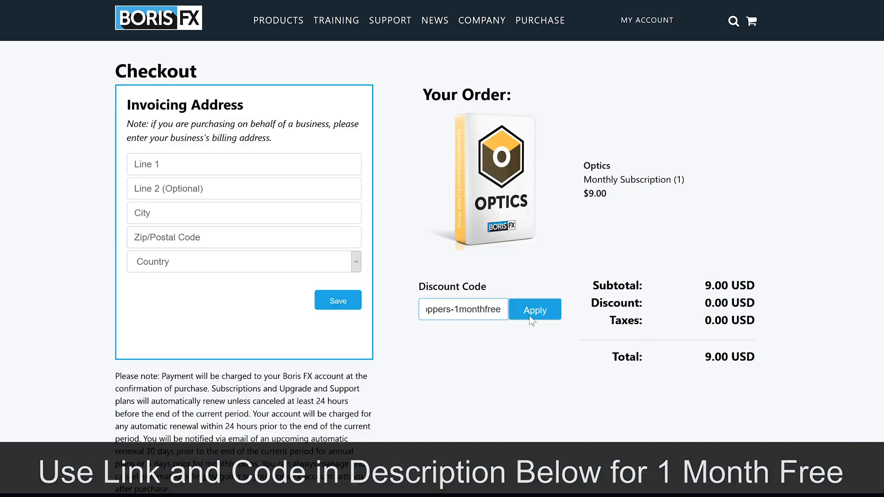
click(534, 310)
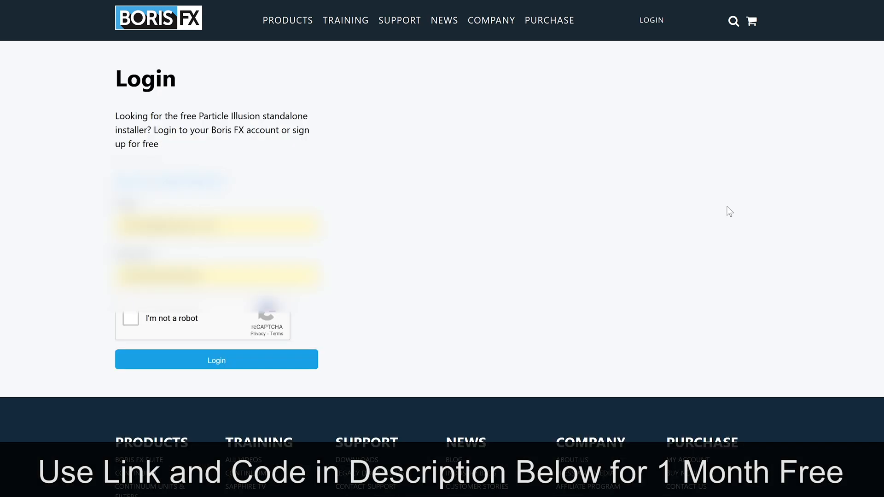
click(130, 318)
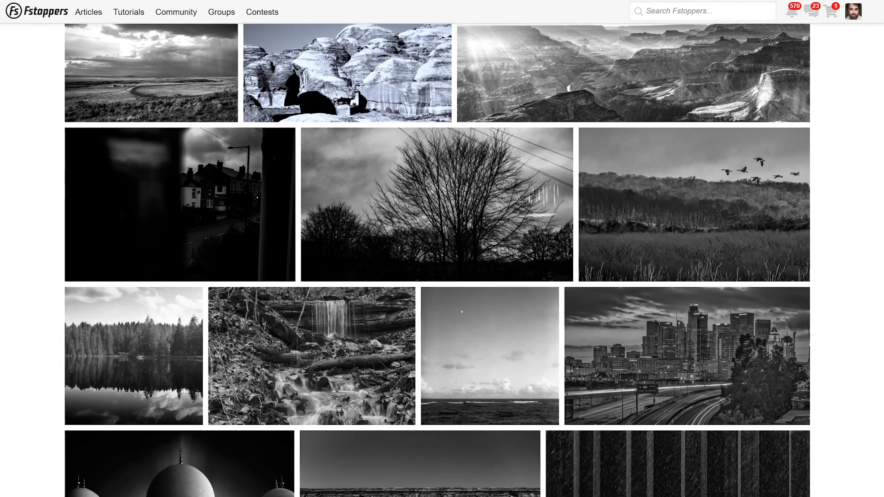
scroll(down, 3)
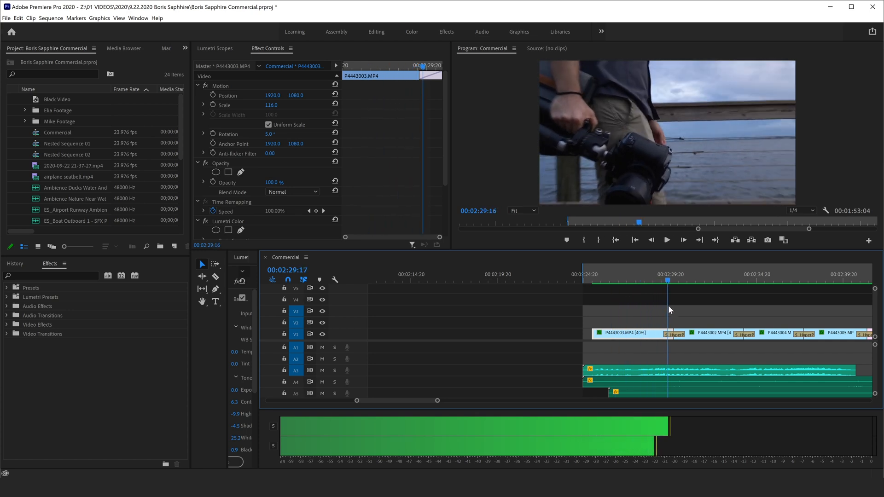
Step: Park before the HyperPull transition and step forward frame by frame through it into the camera close-up
click(677, 280)
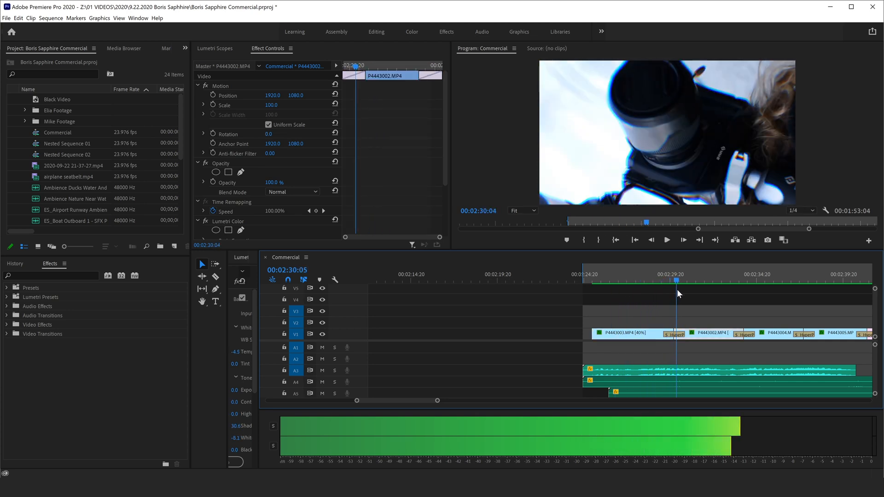
click(662, 280)
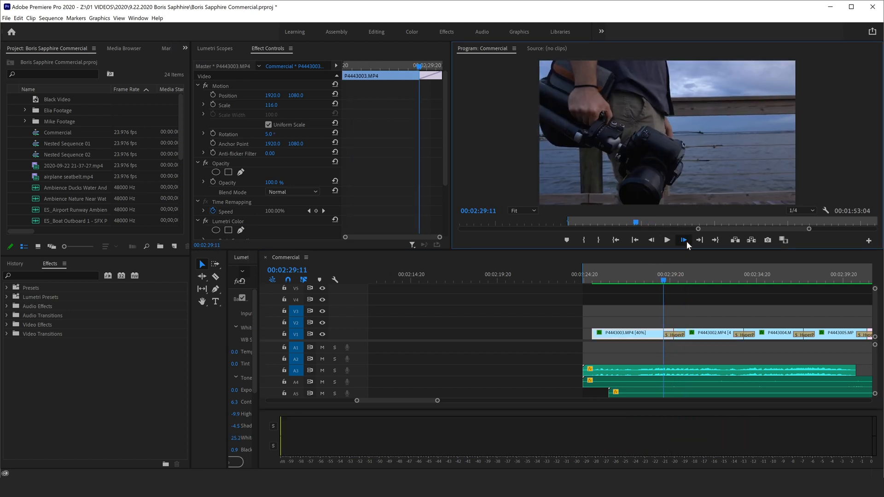
click(683, 239)
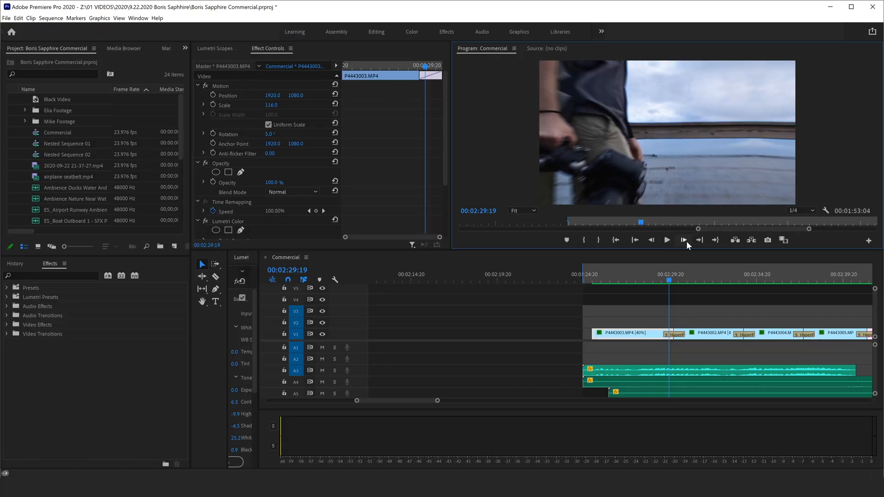
click(684, 239)
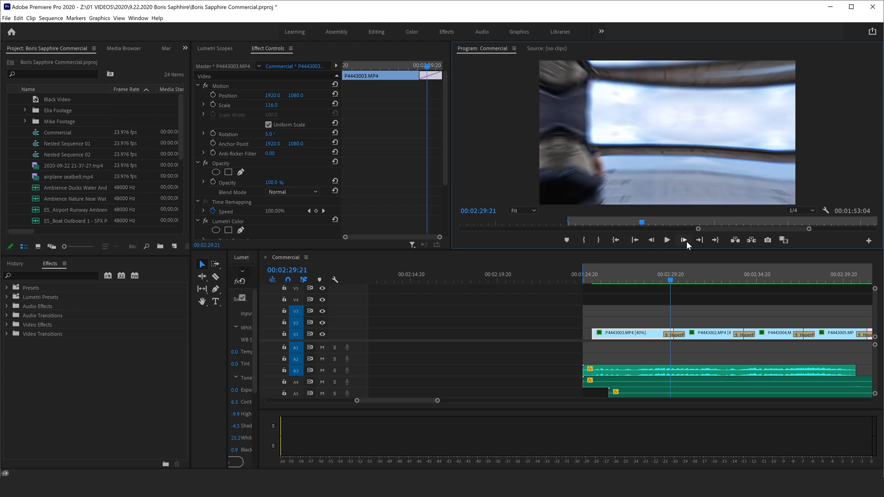
click(682, 240)
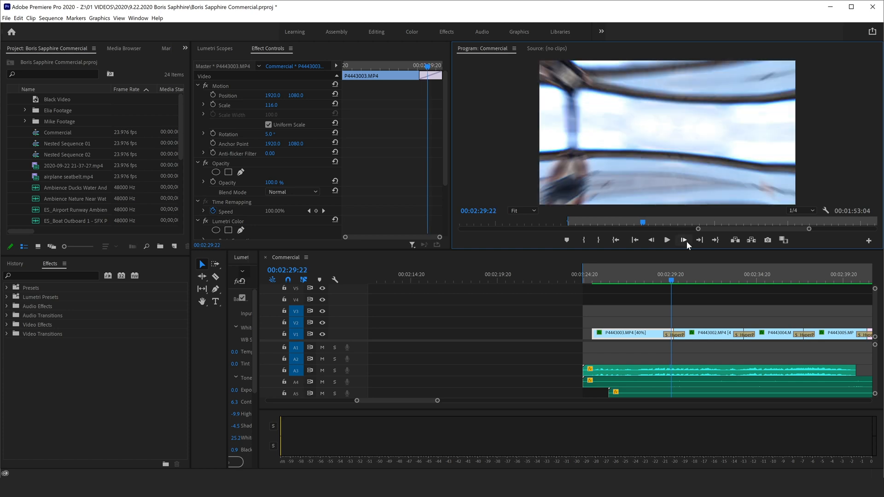
click(682, 240)
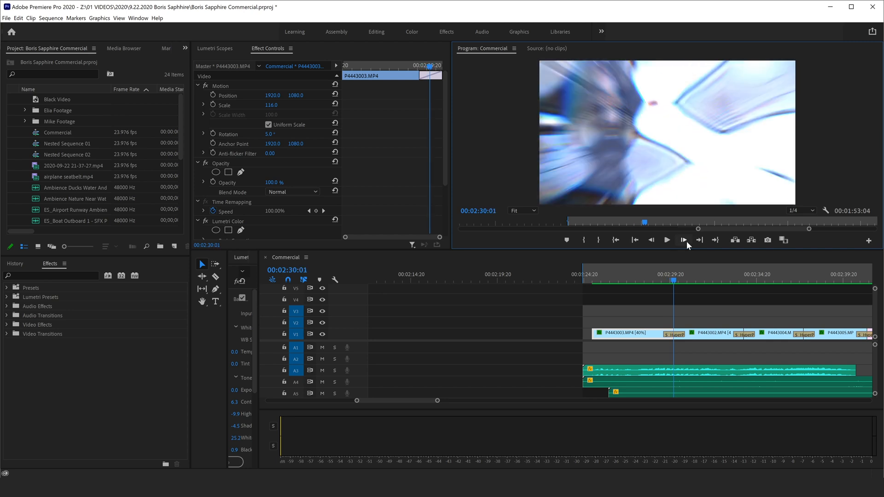
click(682, 239)
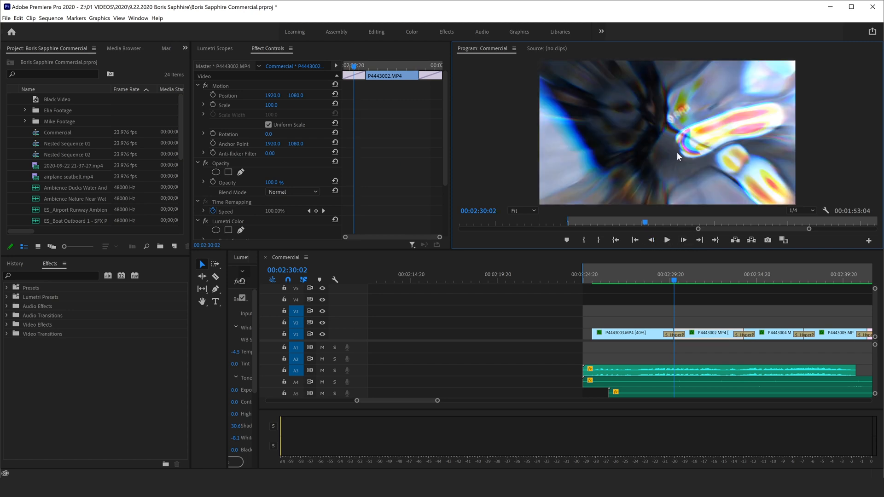
click(683, 240)
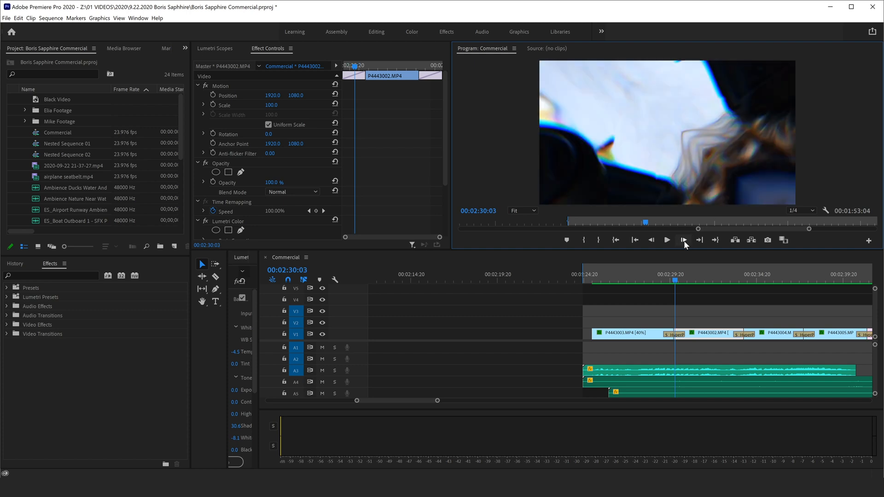
click(684, 239)
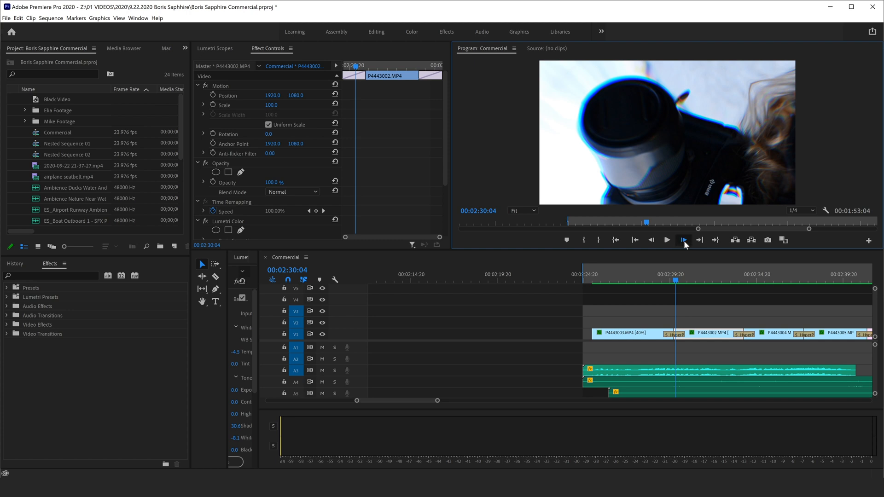
click(682, 240)
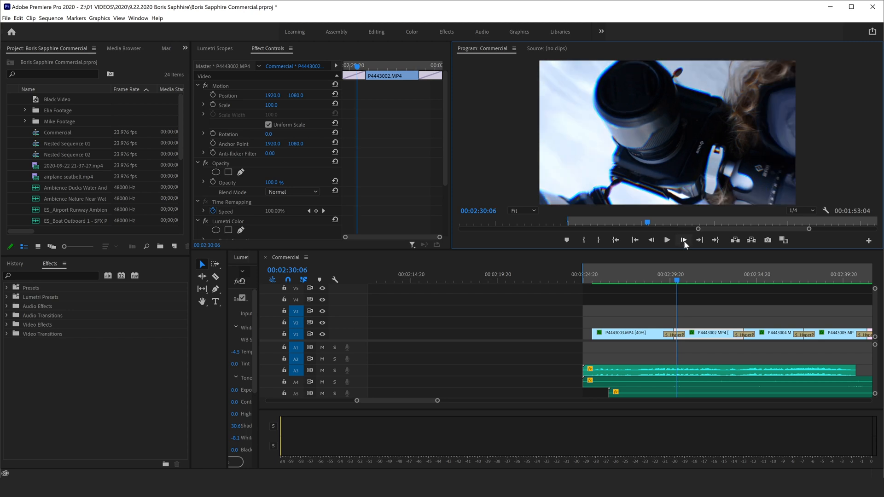
click(683, 240)
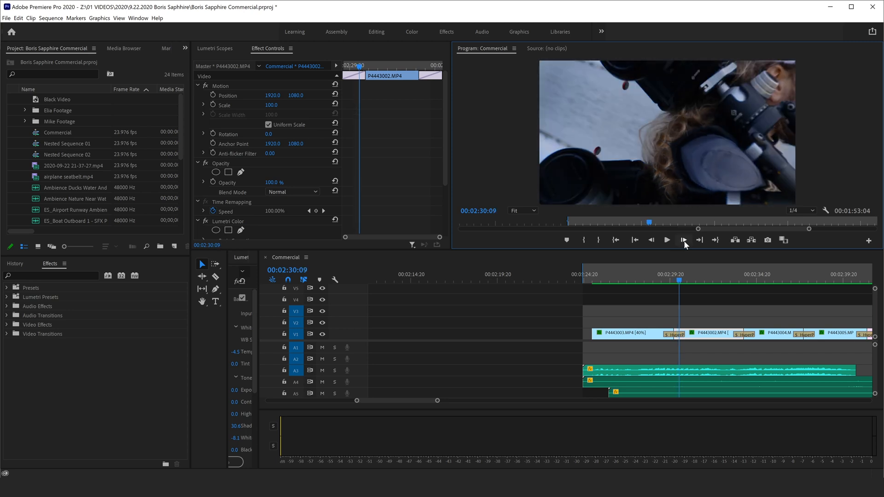
click(682, 239)
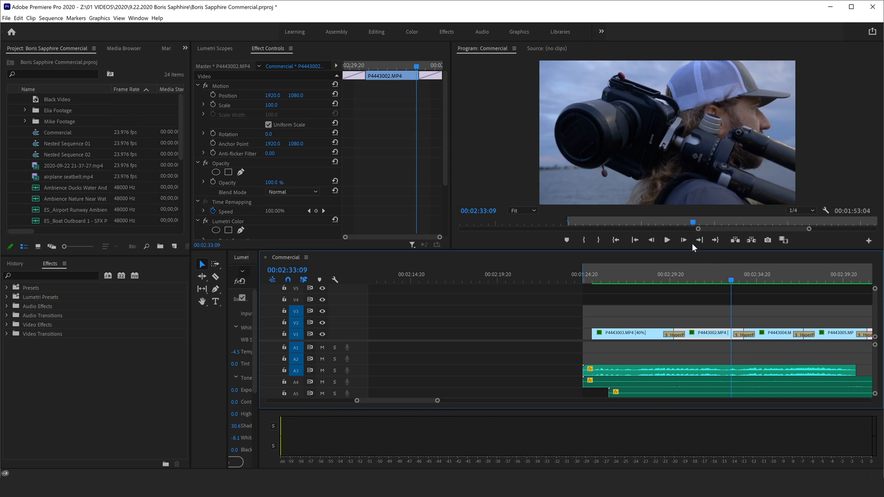
click(683, 239)
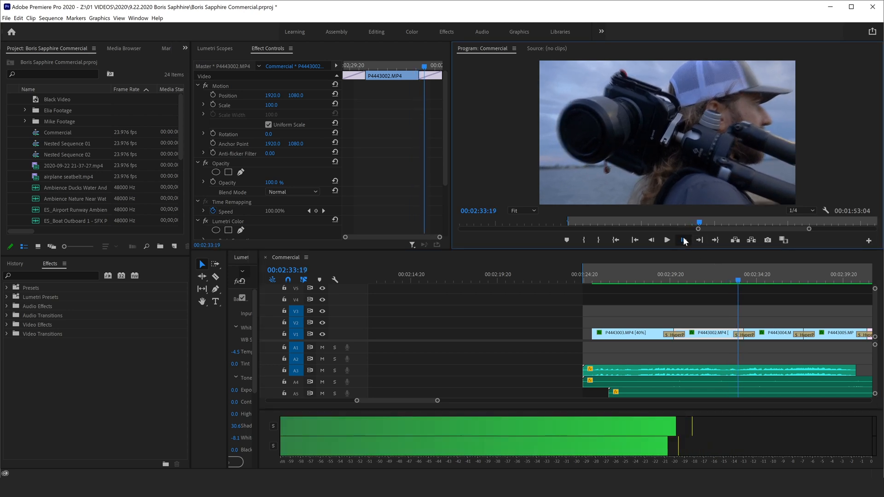
click(667, 240)
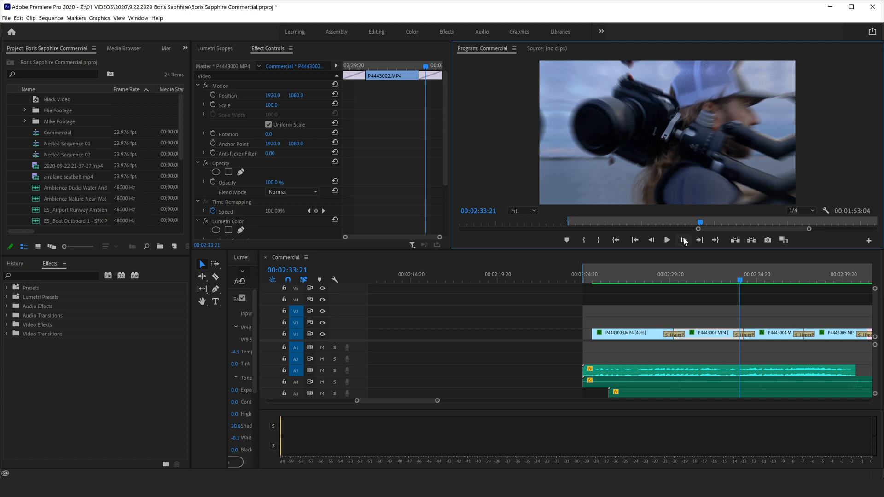
click(683, 239)
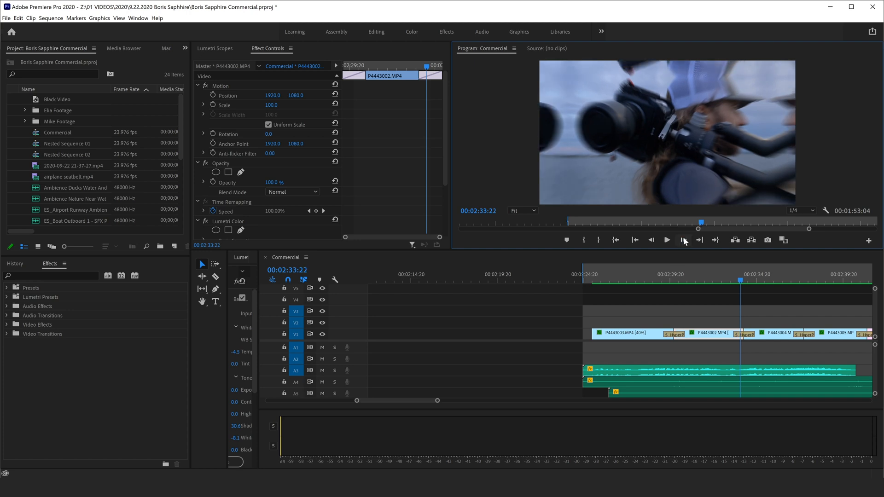
click(682, 240)
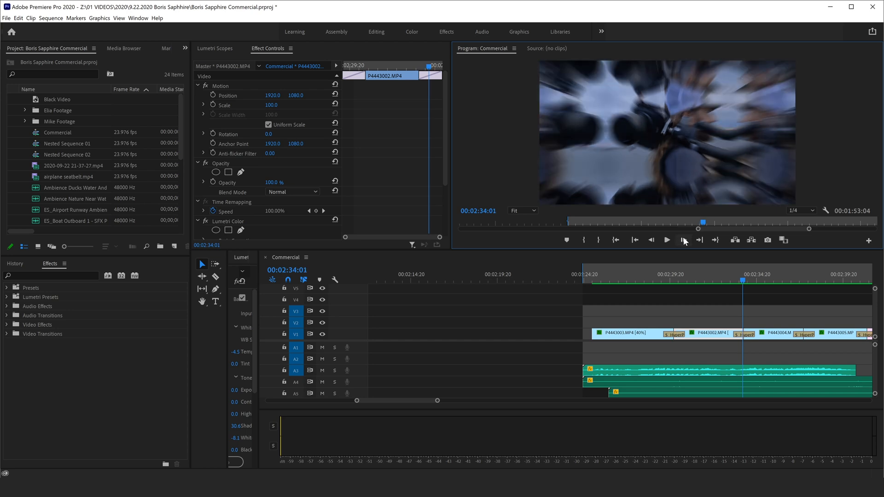
click(682, 240)
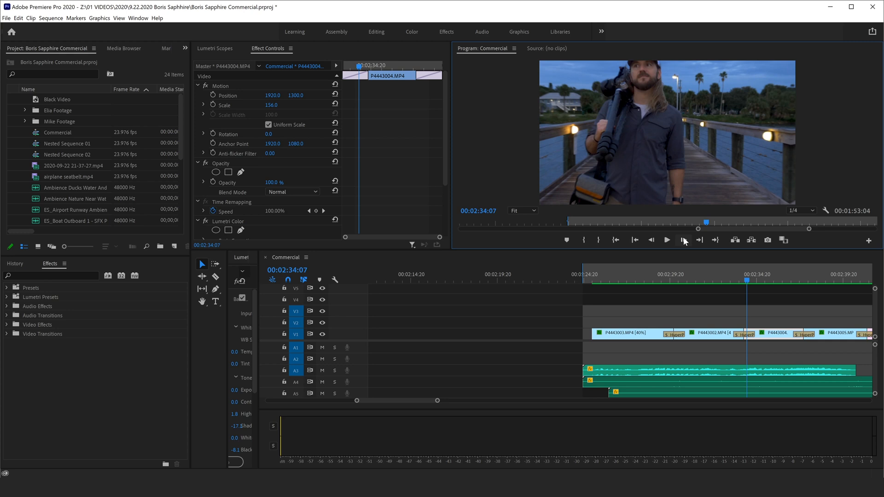
click(682, 239)
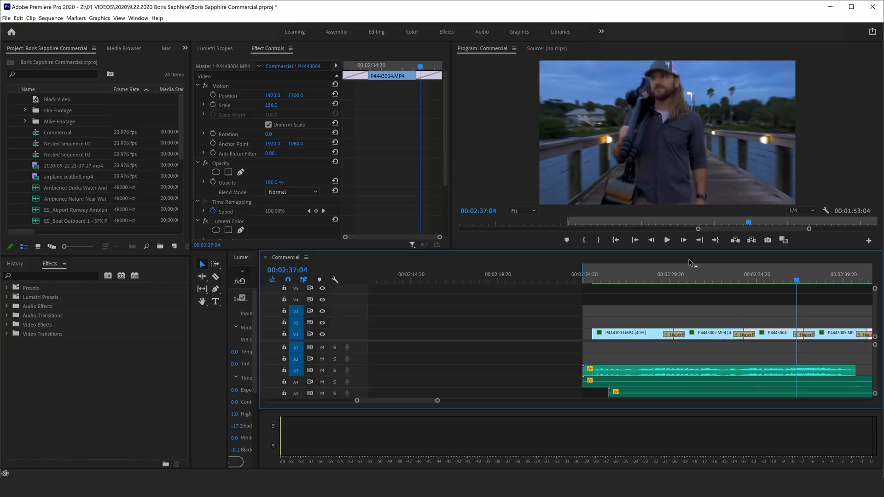
click(684, 240)
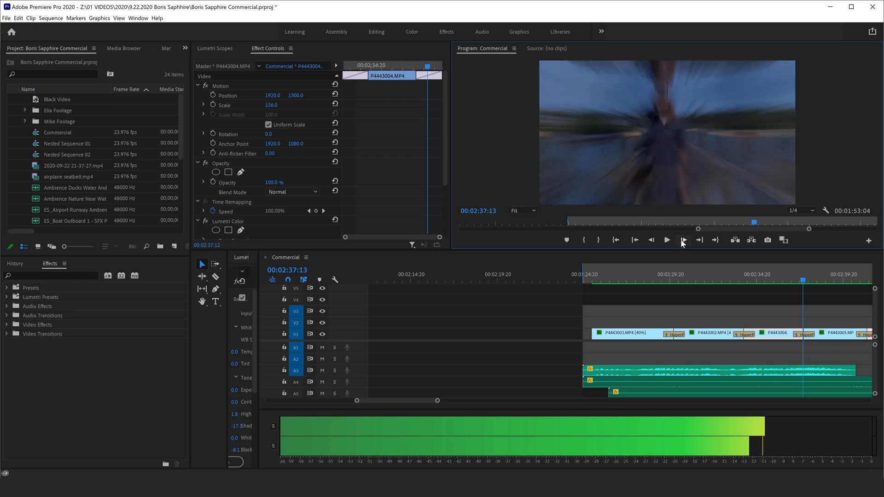
click(681, 239)
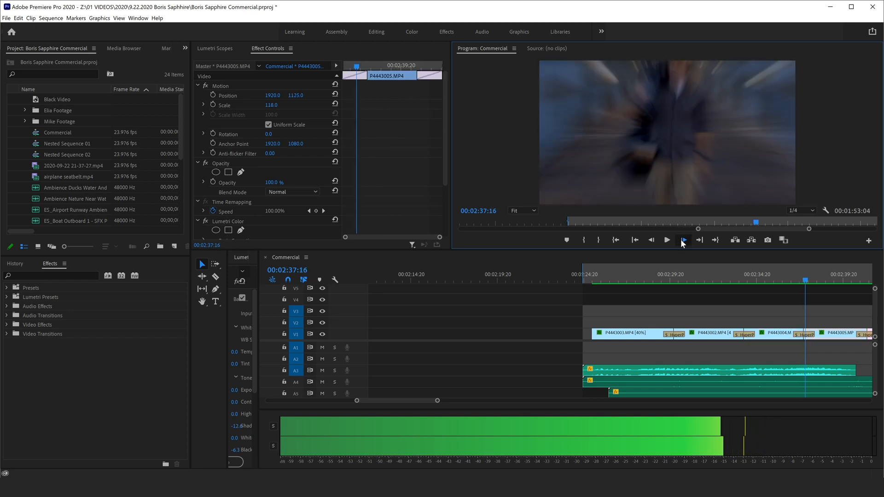
click(683, 239)
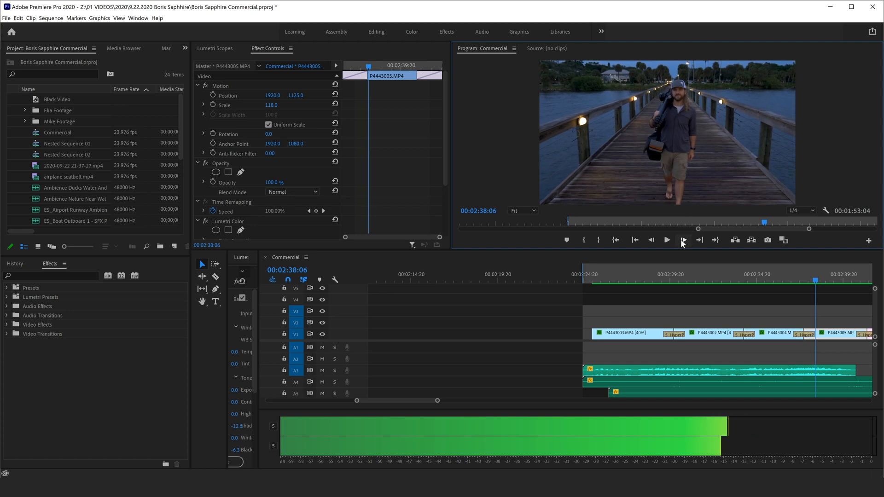
click(681, 239)
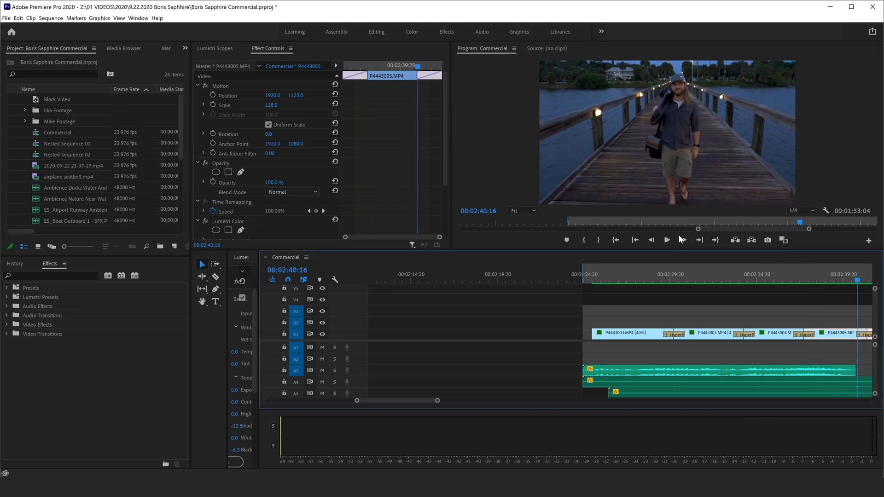
click(667, 239)
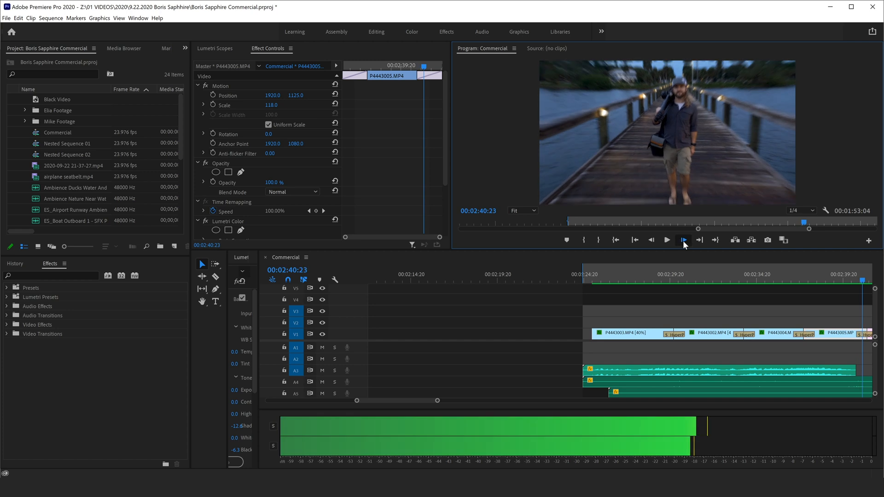
click(666, 239)
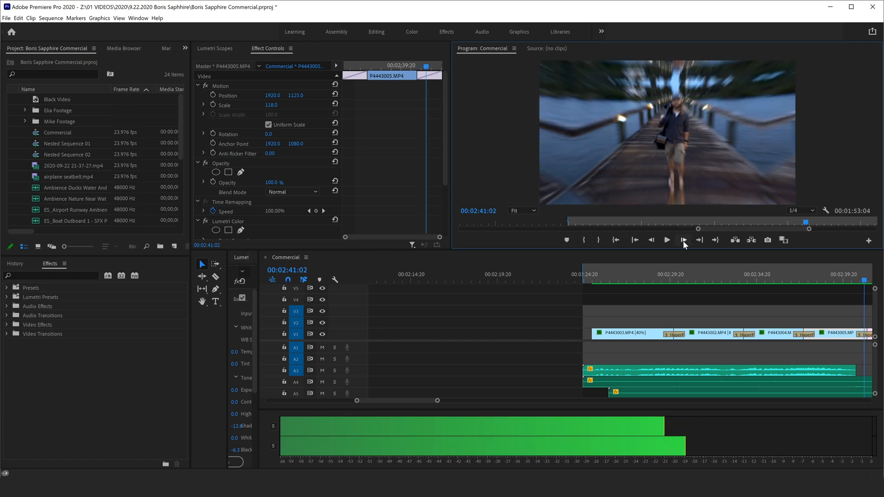
click(683, 240)
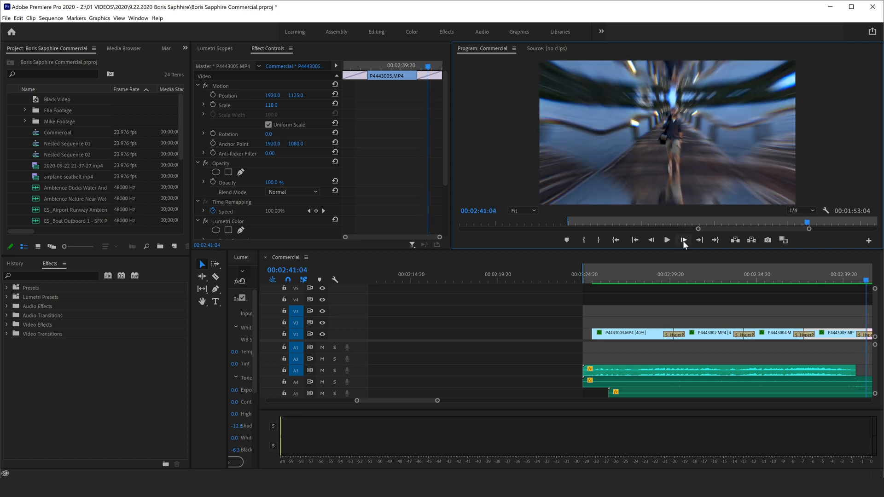
click(683, 240)
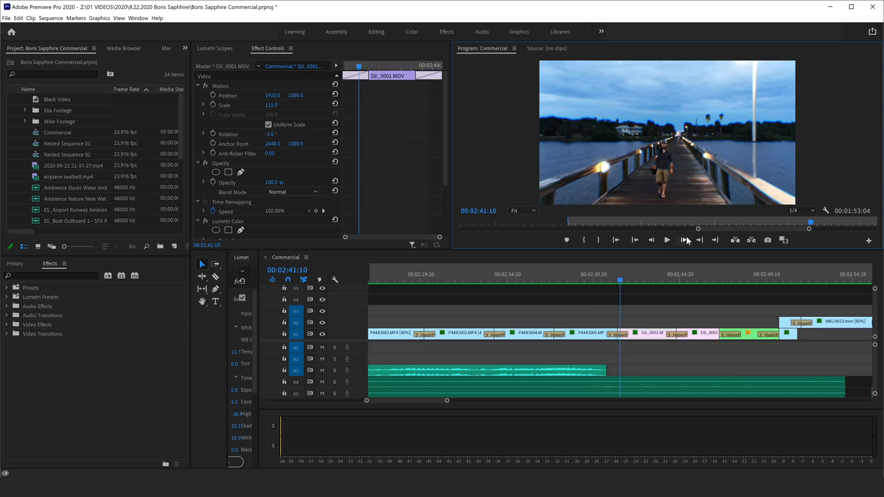
click(683, 239)
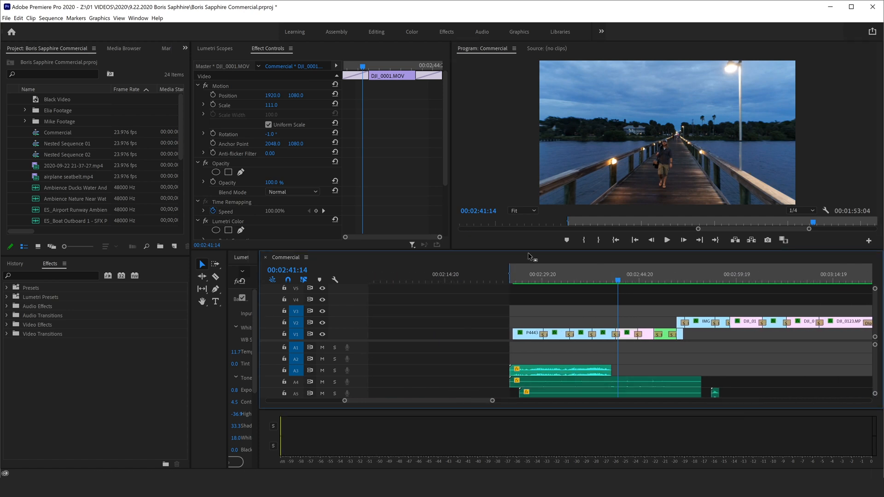
Step: Place the playhead on the cut between P4443004.MP4 and P4443005.MP4 and zoom in on it
click(592, 333)
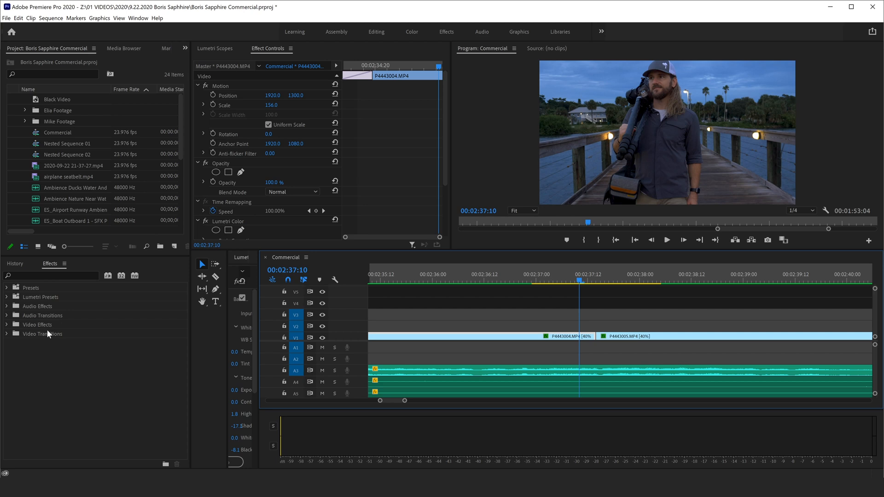
mouse_move(34, 350)
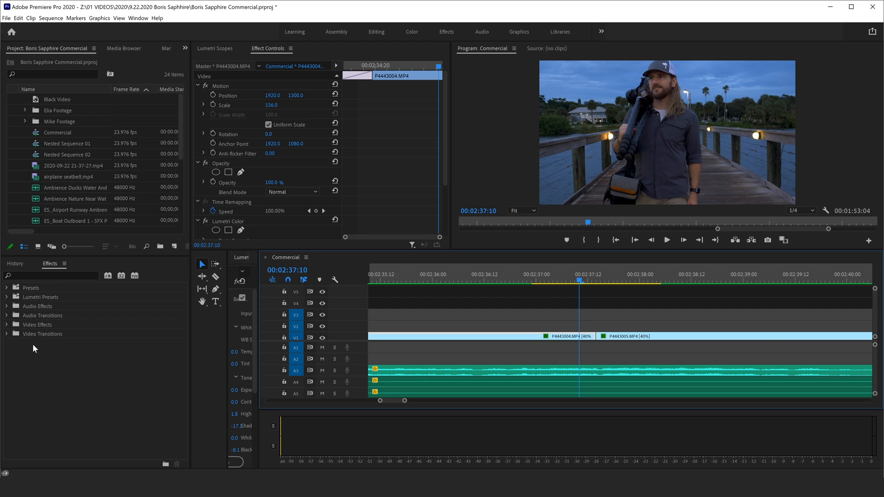
mouse_move(135, 310)
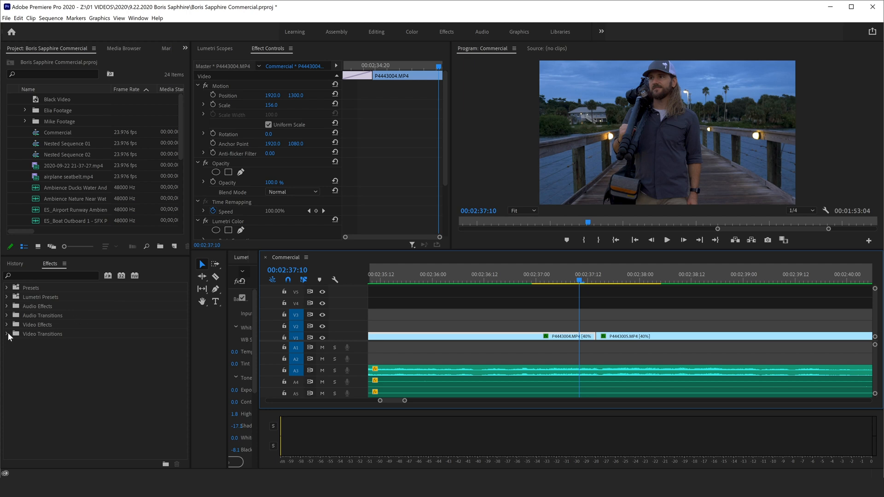
Step: Expand Video Transitions, Sapphire Builder and Sapphire Transitions in the Effects panel and scroll the presets
click(9, 333)
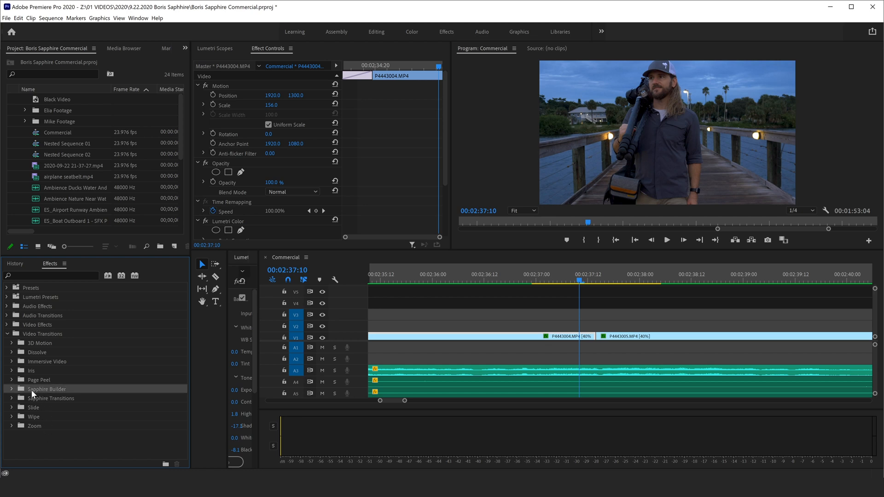
click(11, 389)
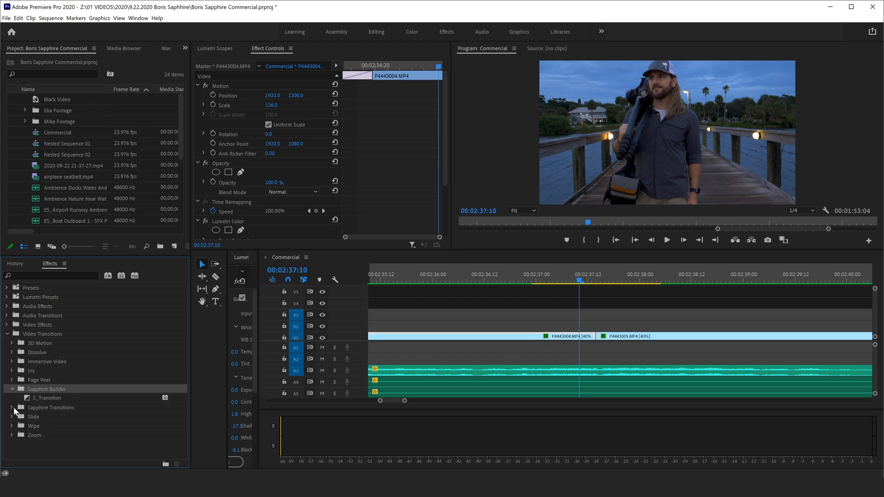
click(12, 388)
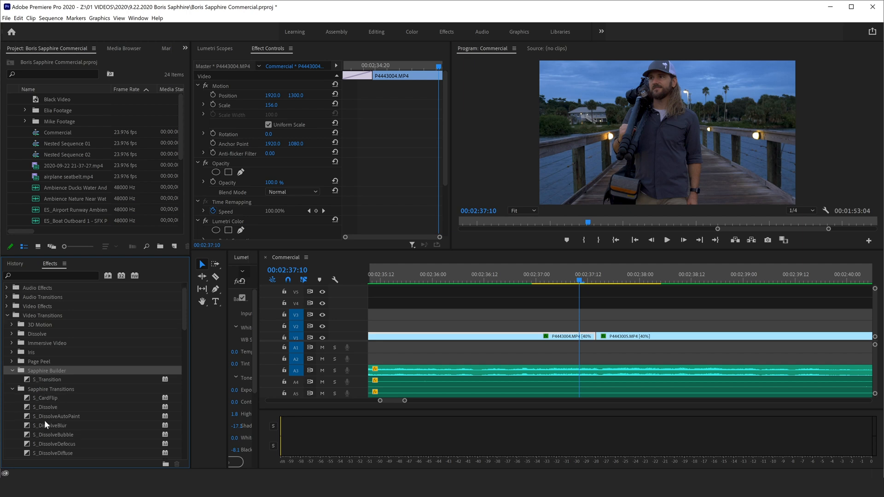
scroll(down, 3)
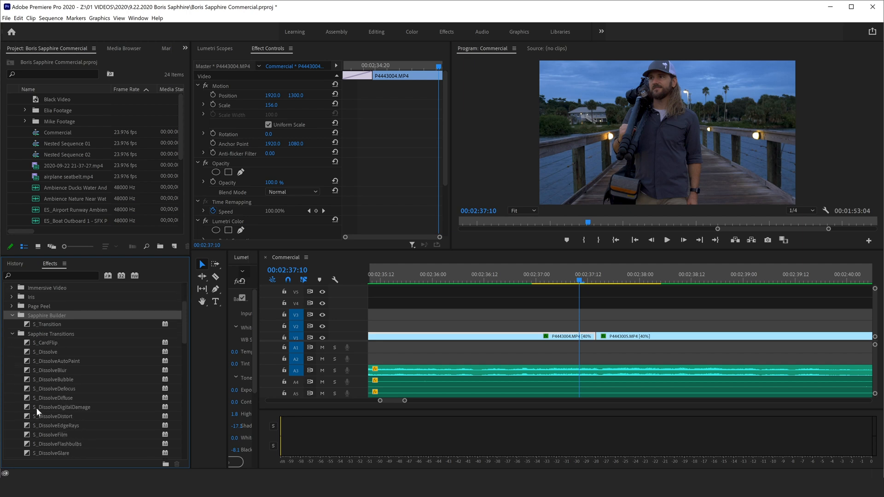
scroll(down, 3)
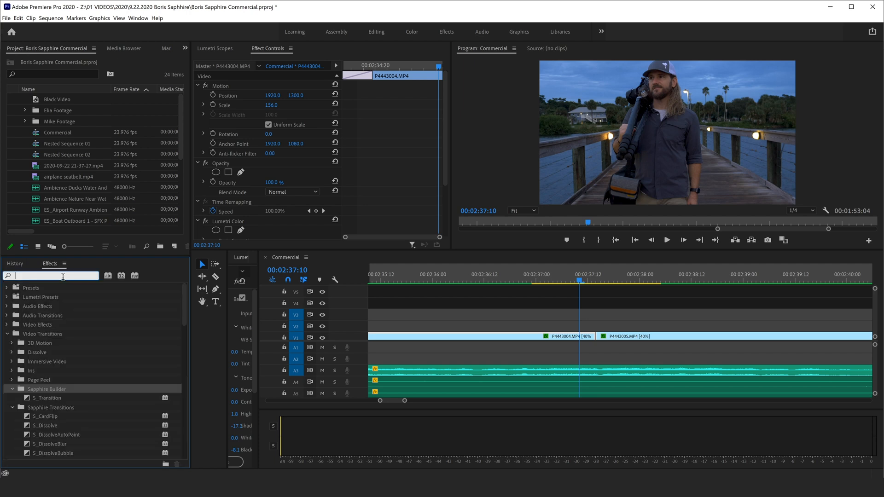
Step: Filter the Effects panel with 'hyper' to show S_HyperPull and S_HyperPush
text(hyper)
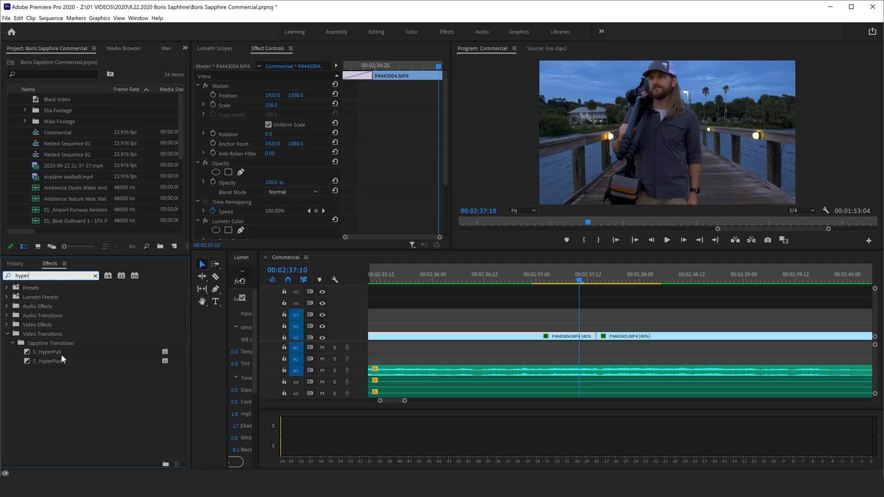
mouse_move(56, 371)
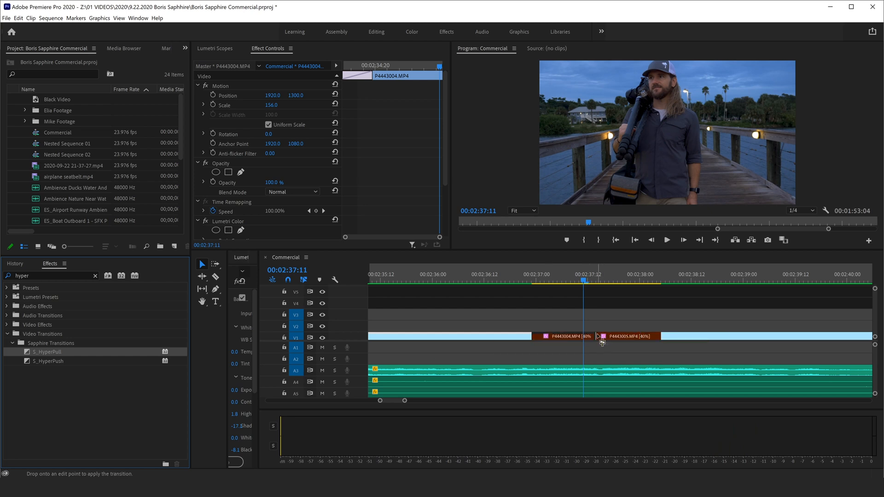
Step: Drop S_HyperPull on the cut between the pier clips, adjust its length, and select it for editing
drag(48, 352, 589, 336)
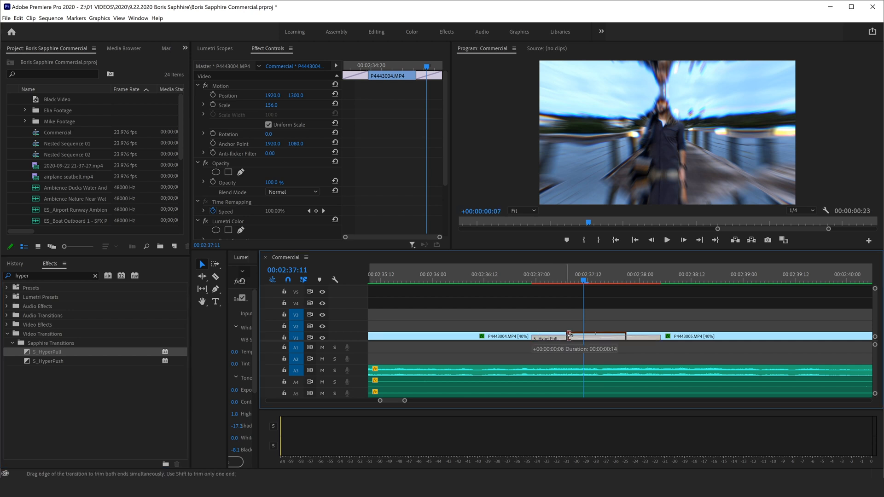
click(569, 336)
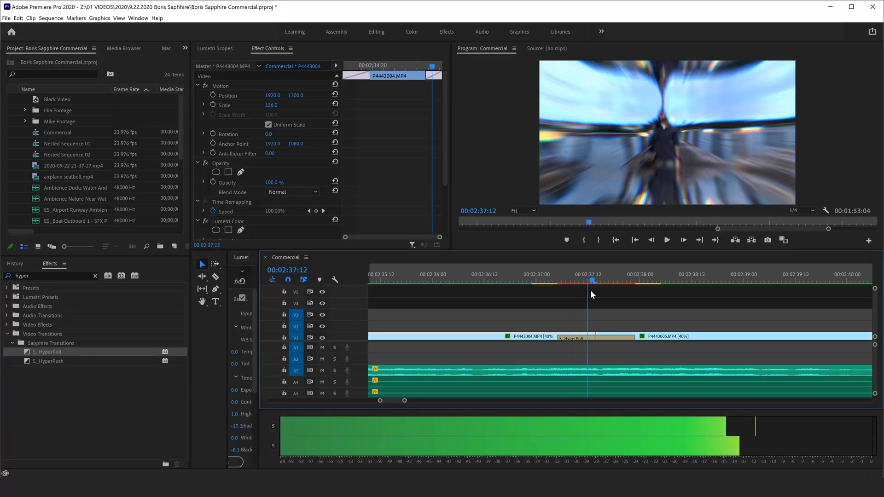
click(571, 337)
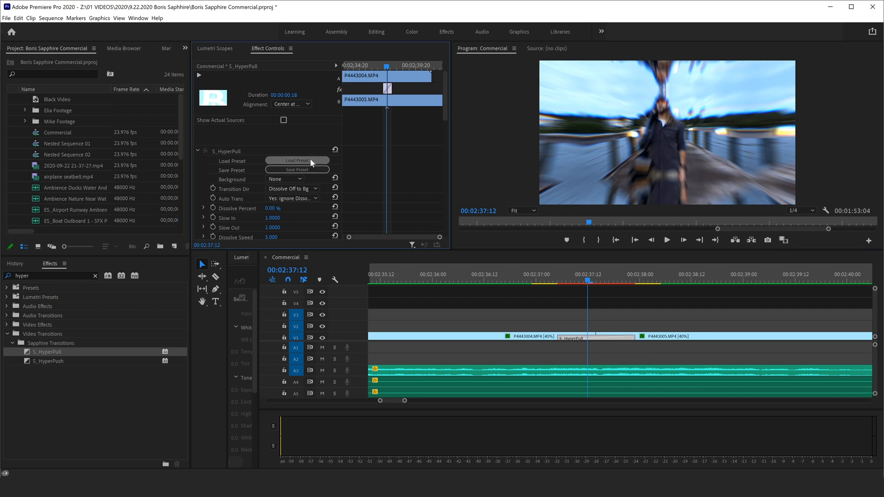
Step: Launch the Sapphire Preset Browser for S_HyperPull from Effect Controls via Load Preset
click(296, 160)
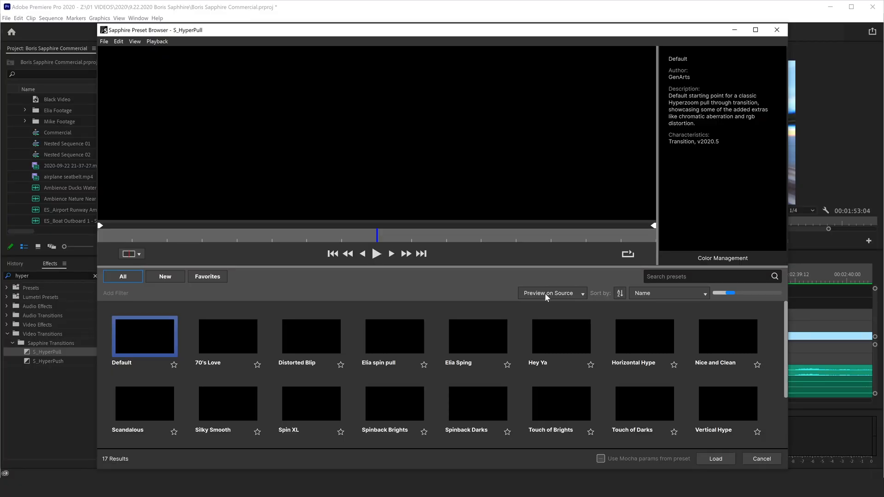
Step: Switch the preview to sample footage and try the Elia spin pull, Hey Ya and Horizontal Hype presets
click(550, 292)
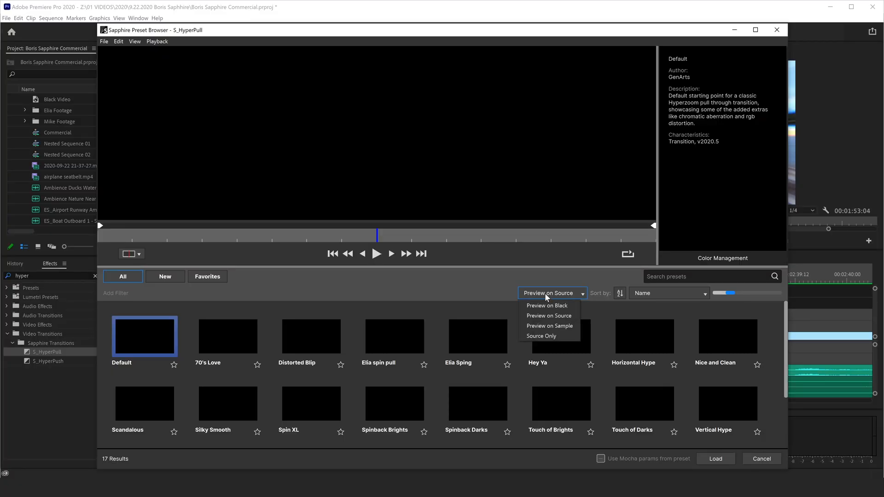
click(548, 326)
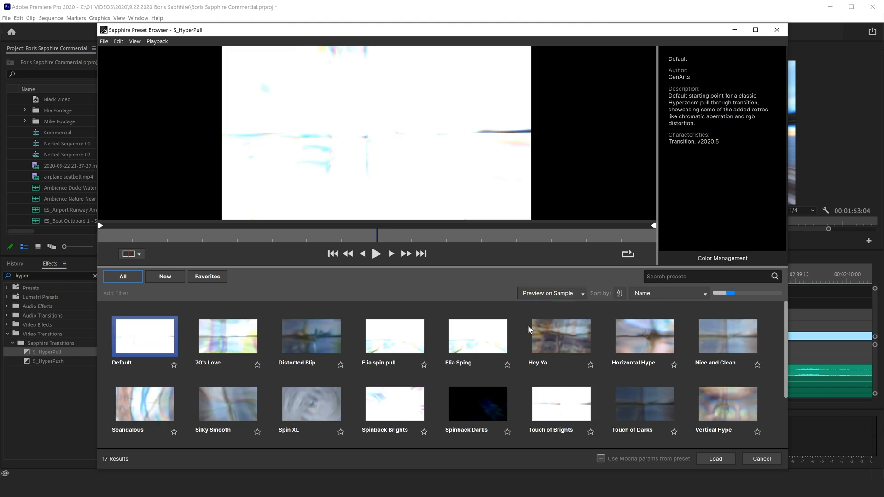
mouse_move(408, 298)
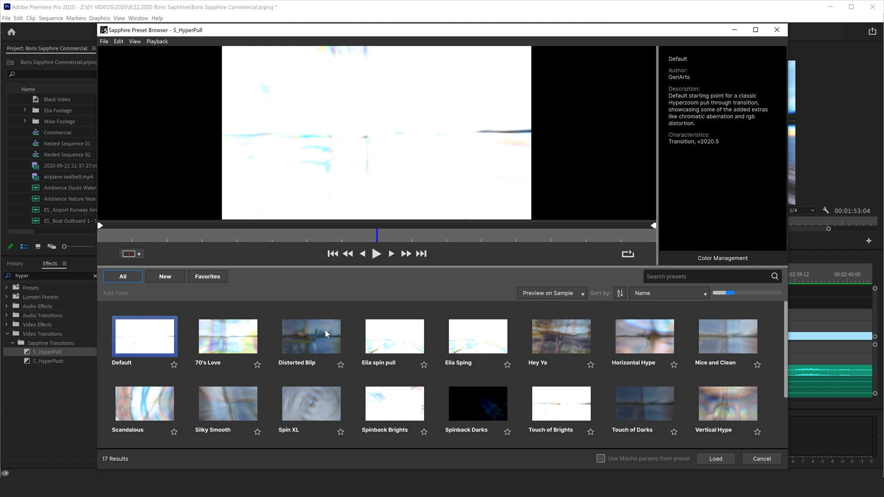
click(376, 254)
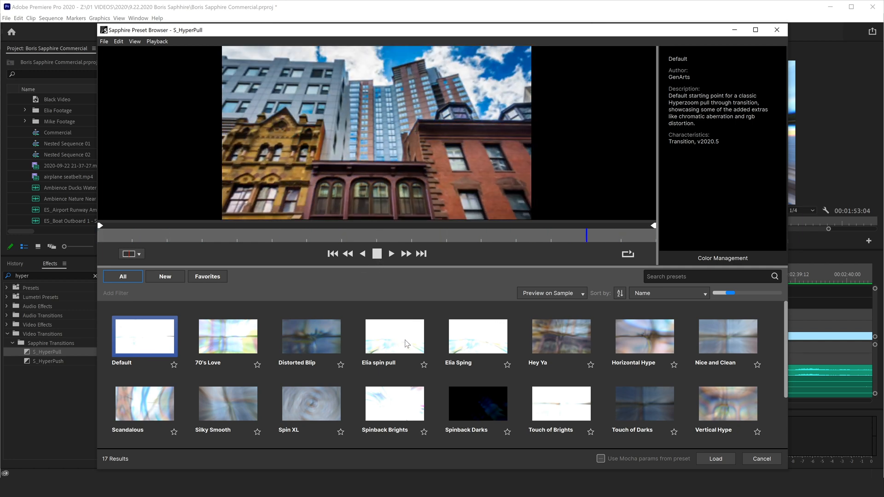
click(393, 337)
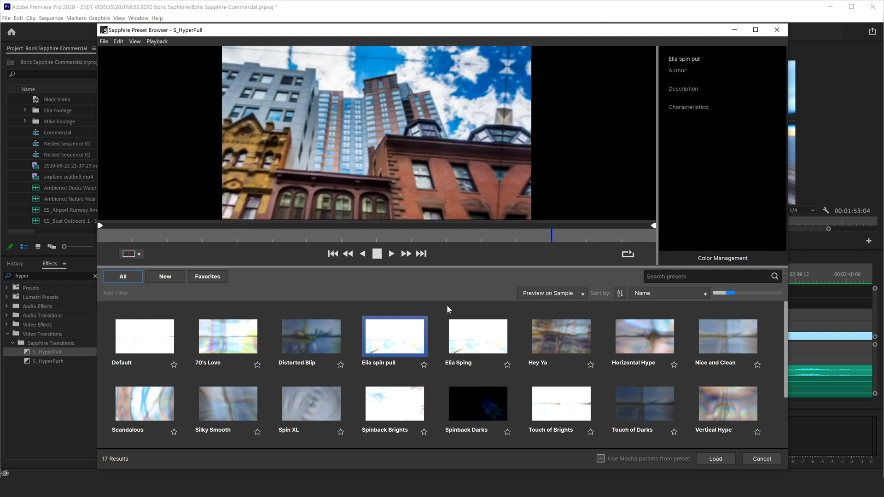
click(560, 337)
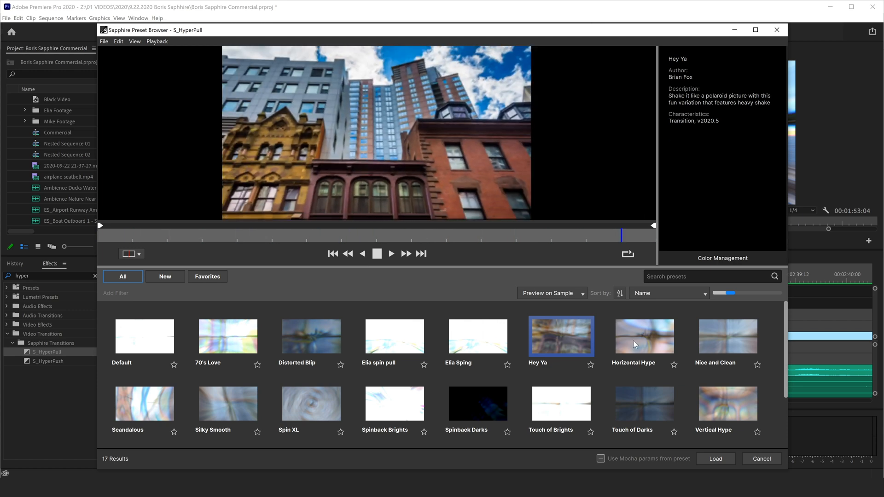
click(644, 337)
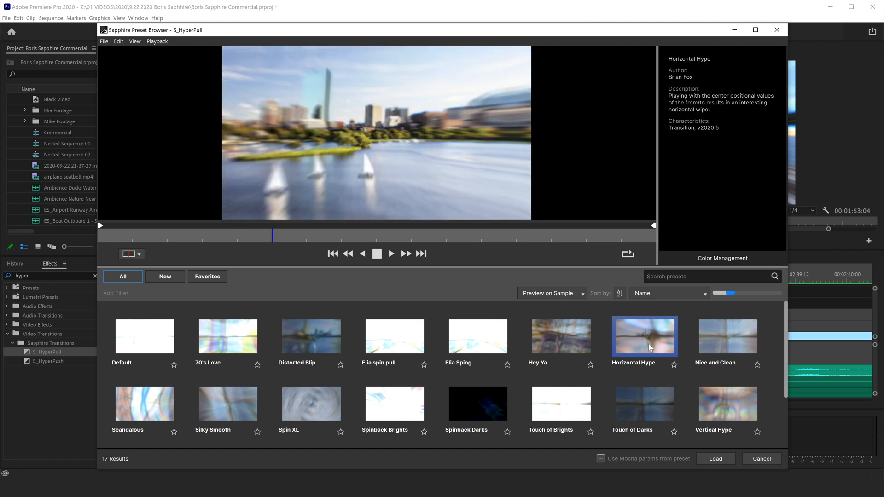
click(728, 337)
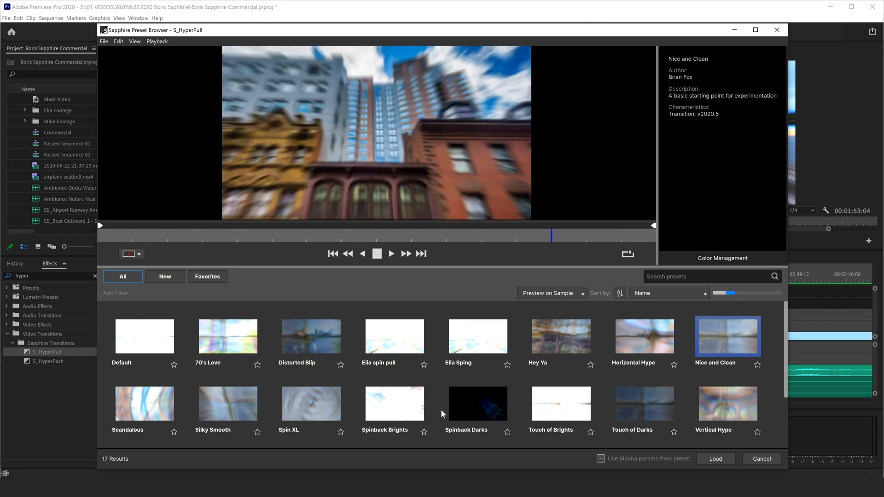
Step: Compare Spin XL, Silky Smooth and 70's Love, then load the Hey Ya preset onto the transition
click(310, 403)
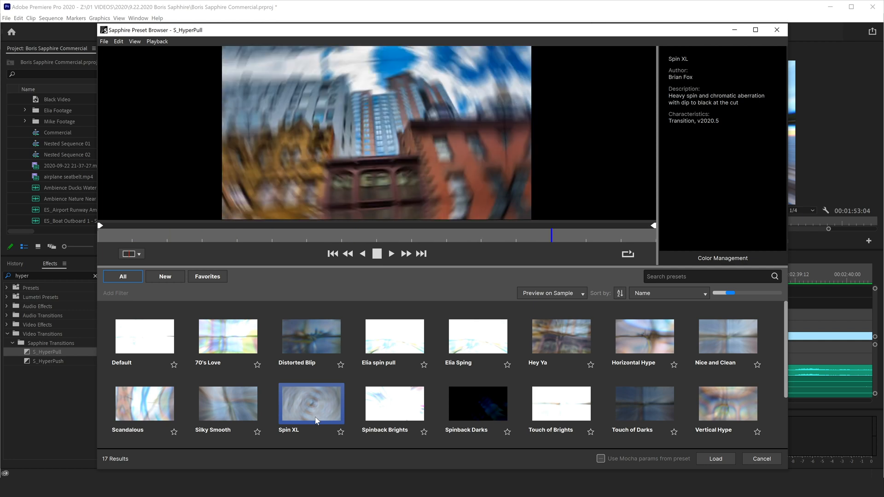
click(644, 404)
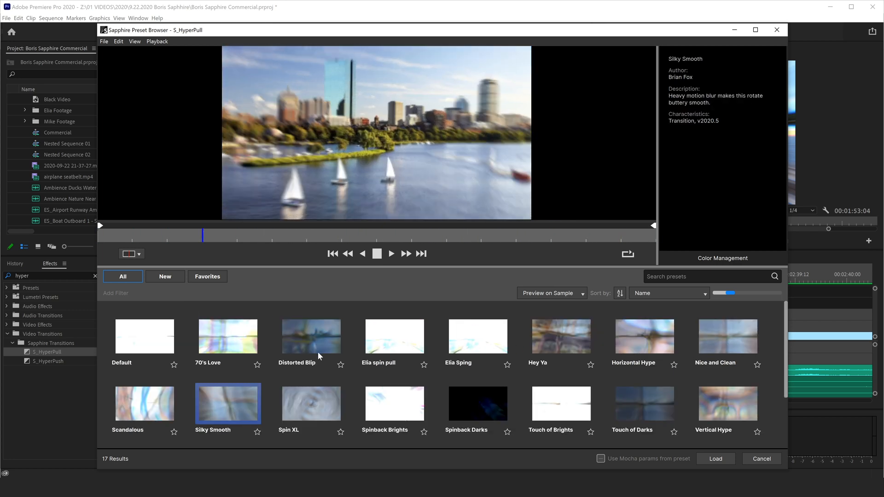
click(227, 337)
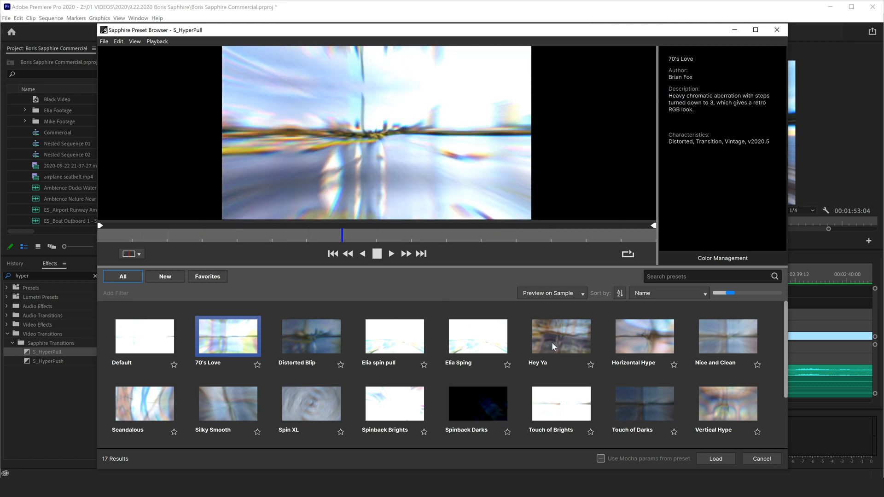
click(561, 337)
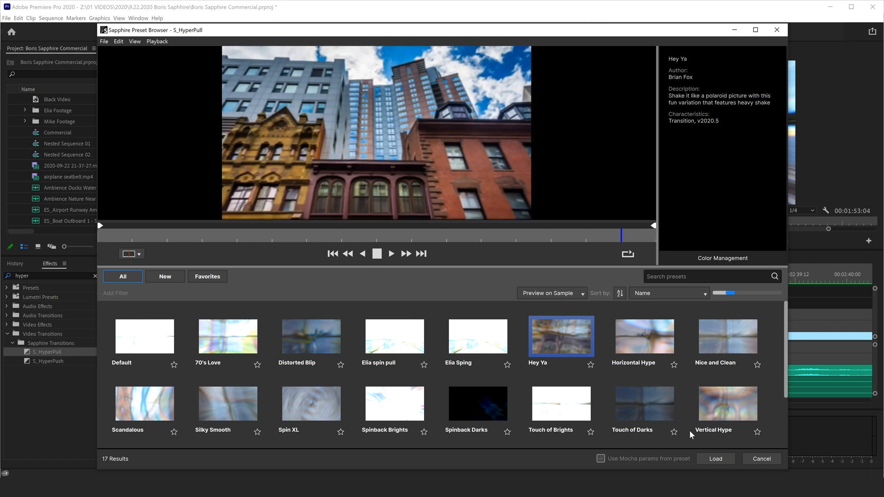
click(714, 459)
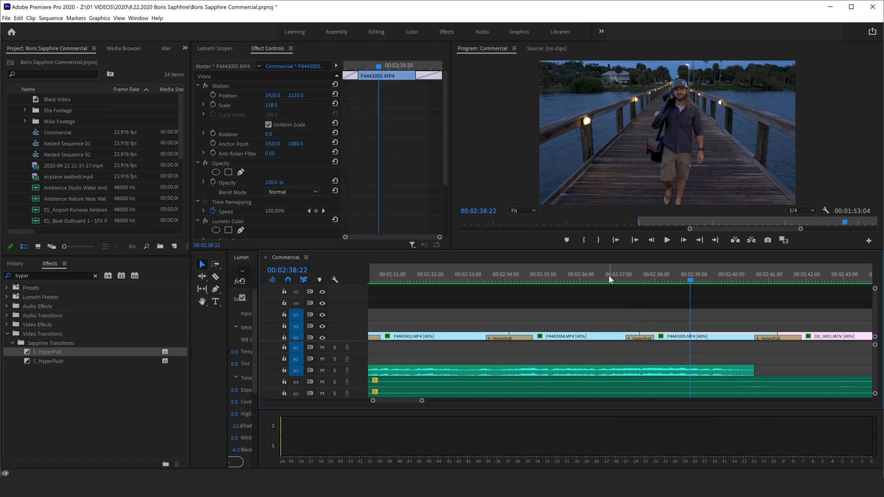
click(632, 280)
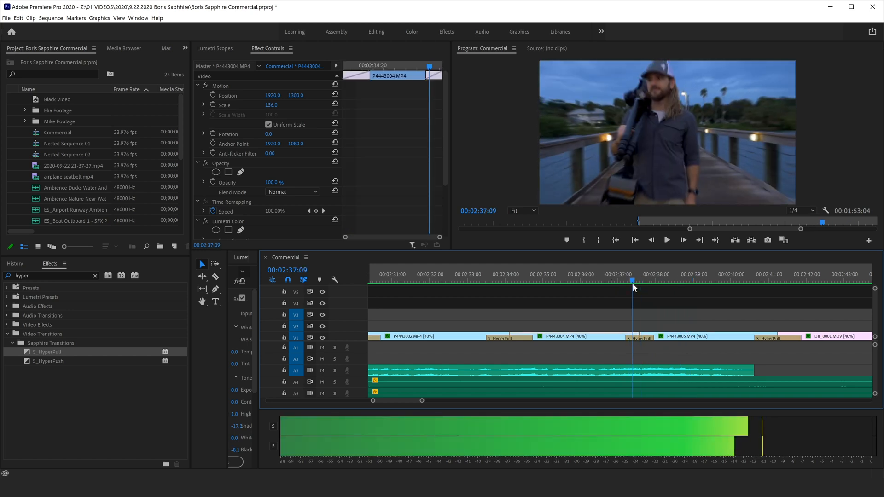
click(665, 240)
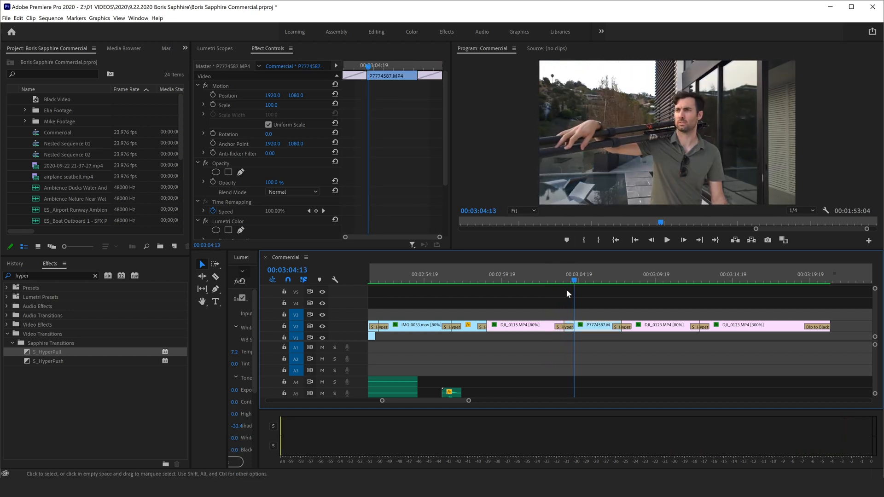
click(564, 280)
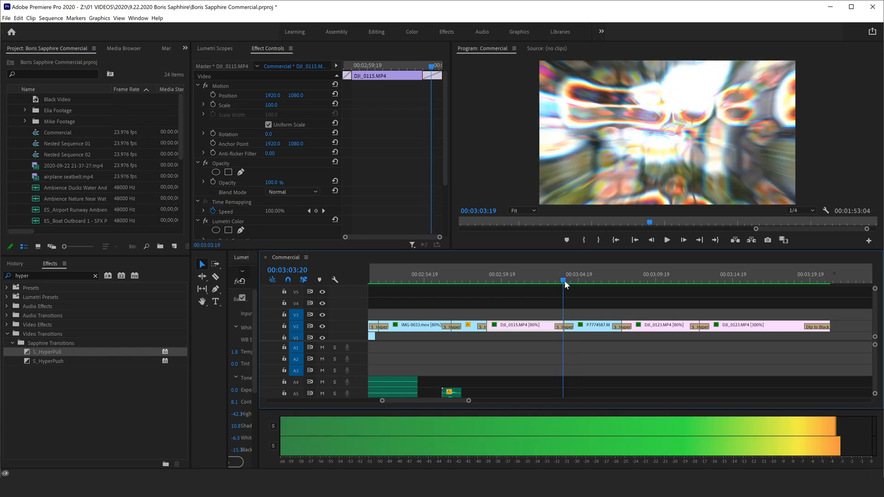
drag(565, 283, 536, 284)
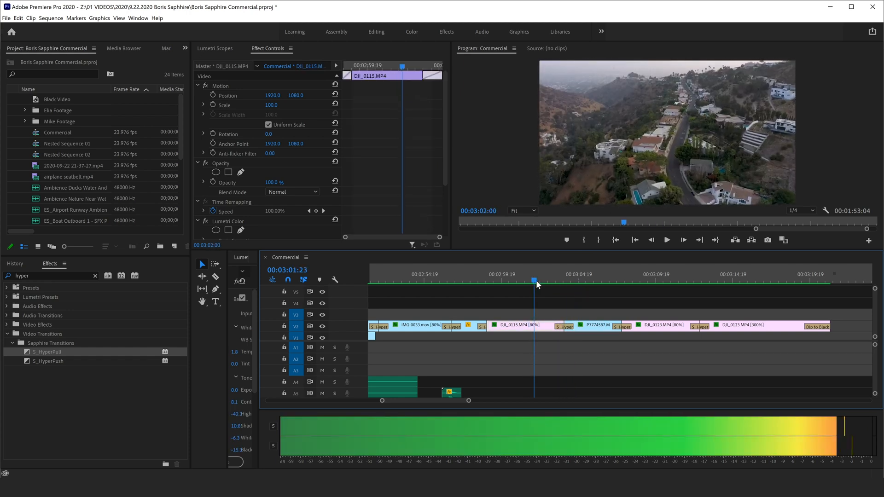
click(565, 279)
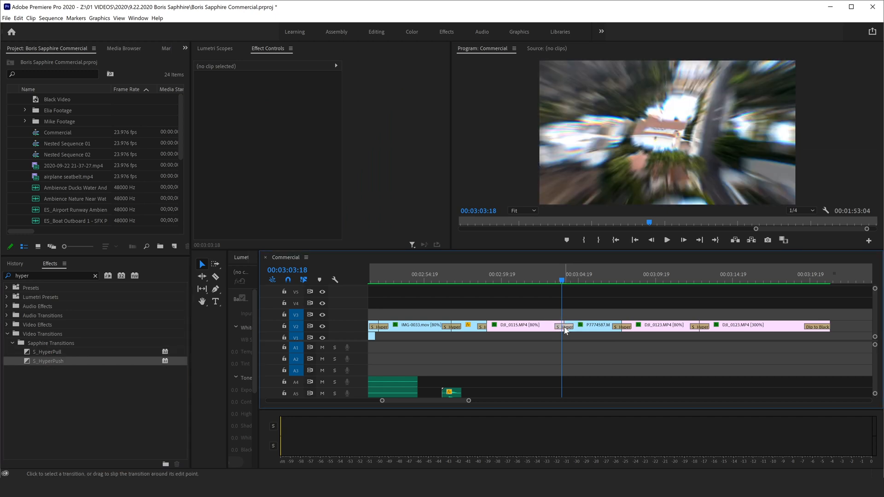
Step: Select the S_HyperPush transition before P7774587 and launch its Sapphire Preset Browser
click(563, 327)
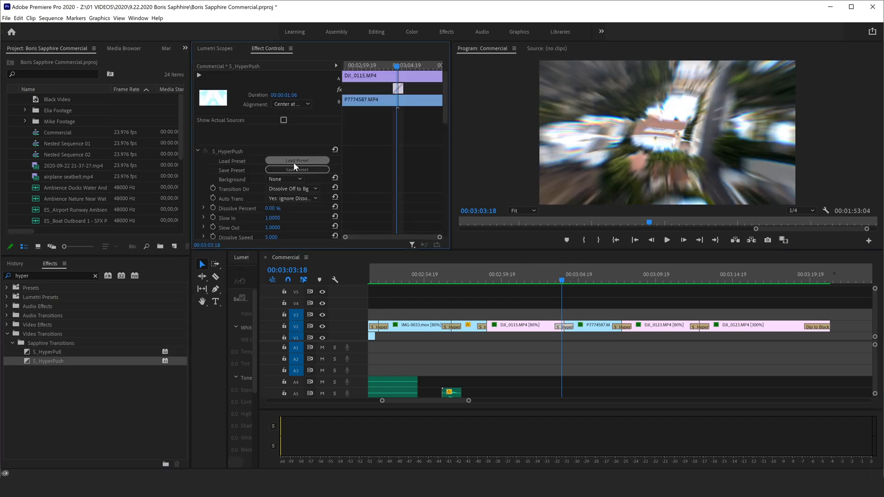
click(297, 160)
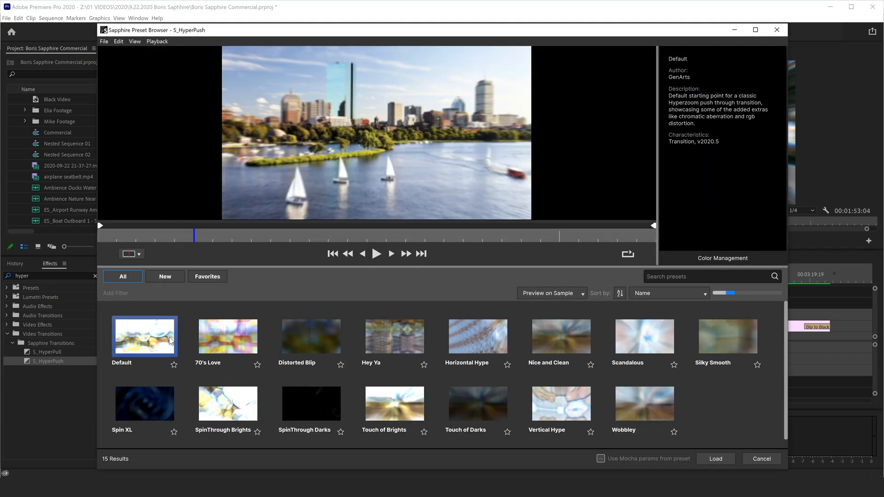
mouse_move(493, 341)
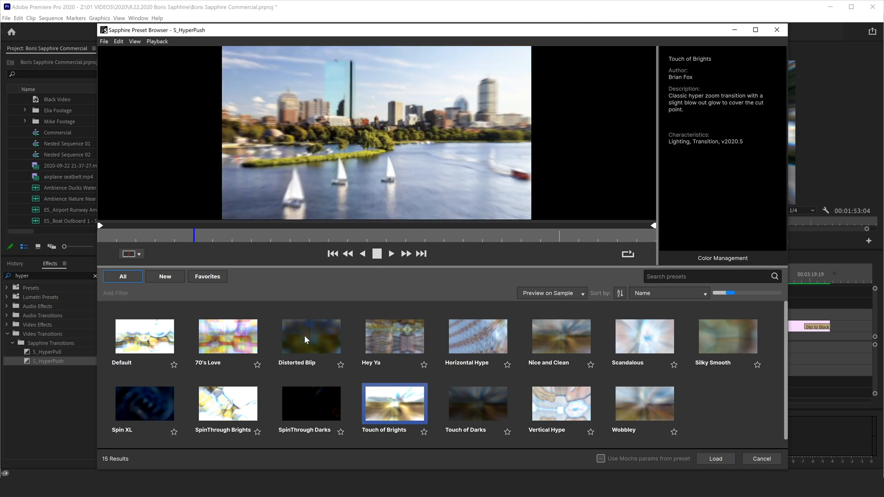
Step: Compare Touch of Darks and Distorted Blip, then load Distorted Blip onto the HyperPush transition
click(477, 403)
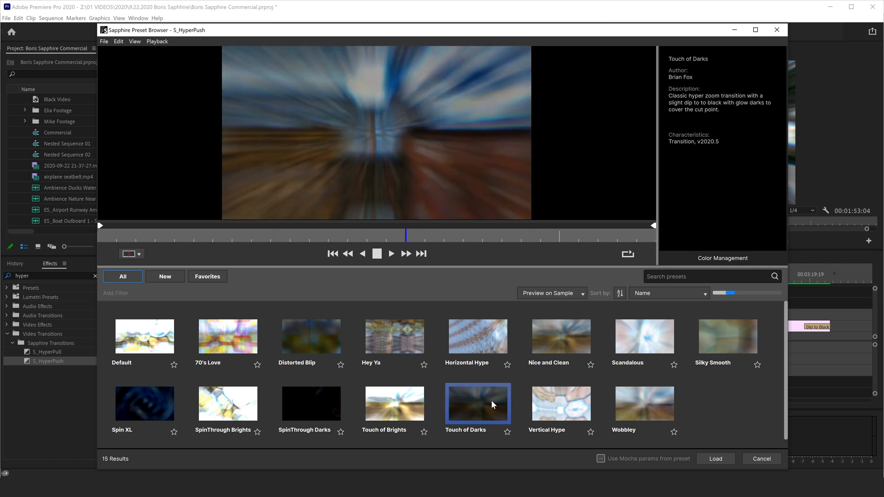
click(310, 337)
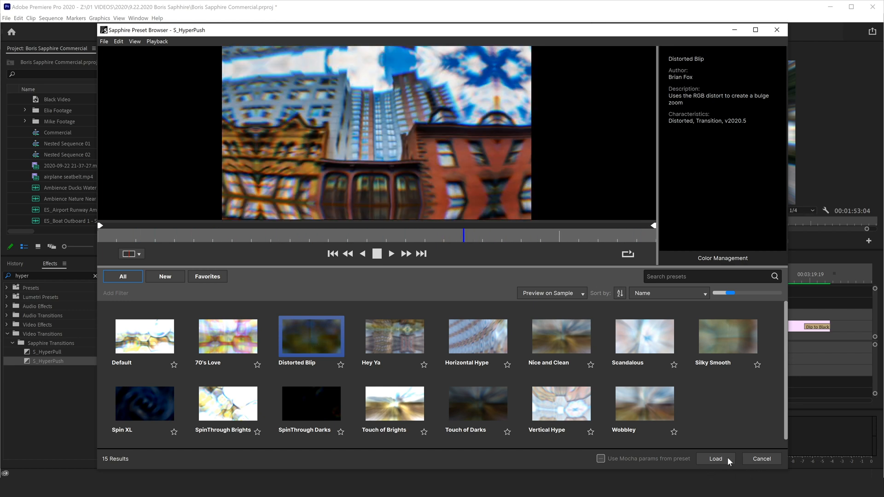
click(715, 458)
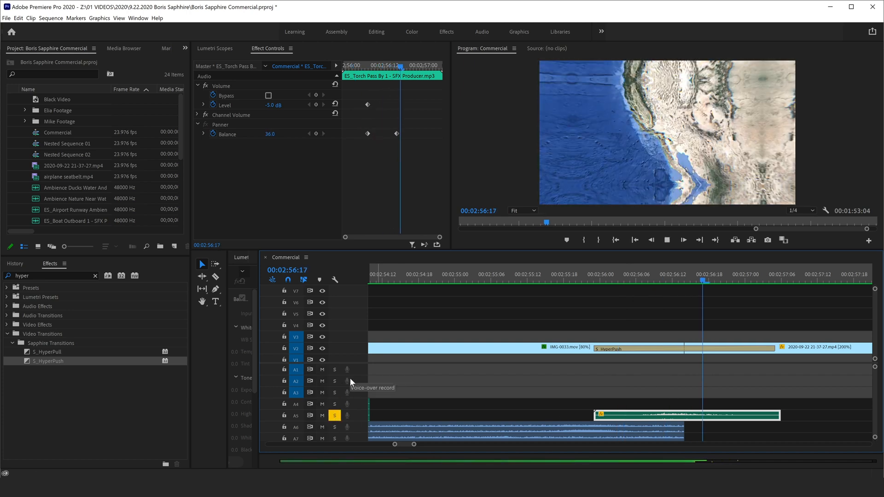
click(612, 274)
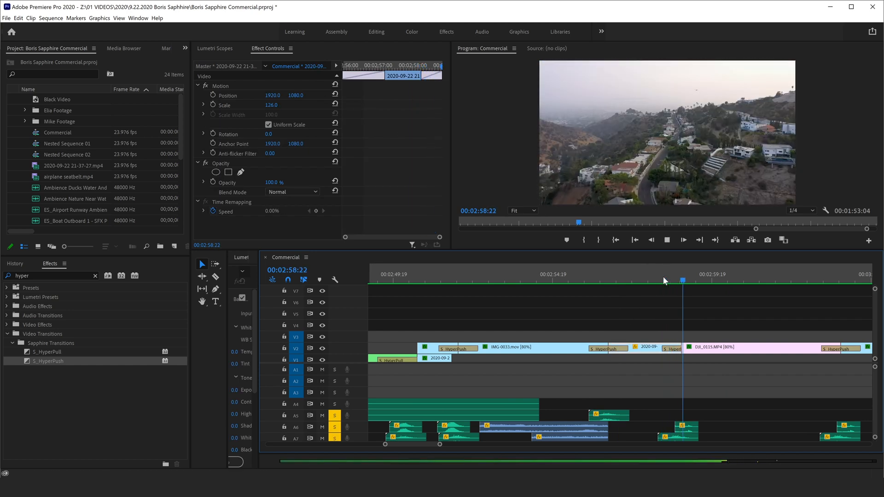
click(641, 282)
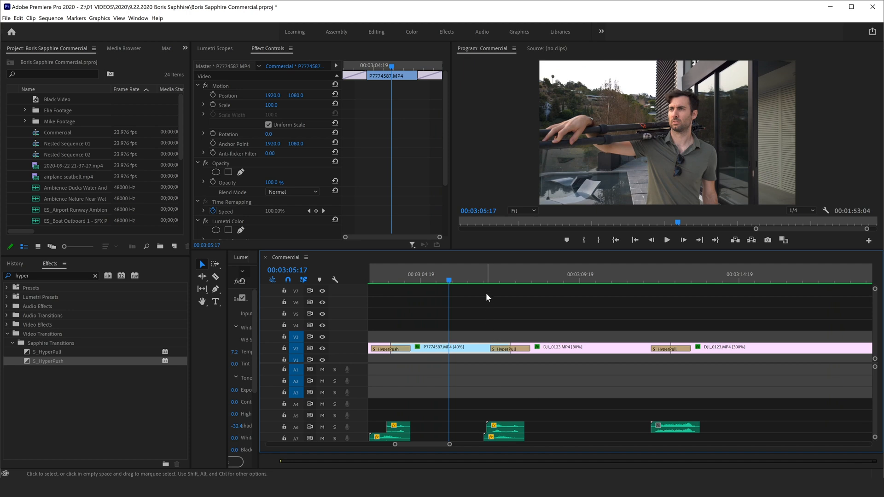
click(484, 280)
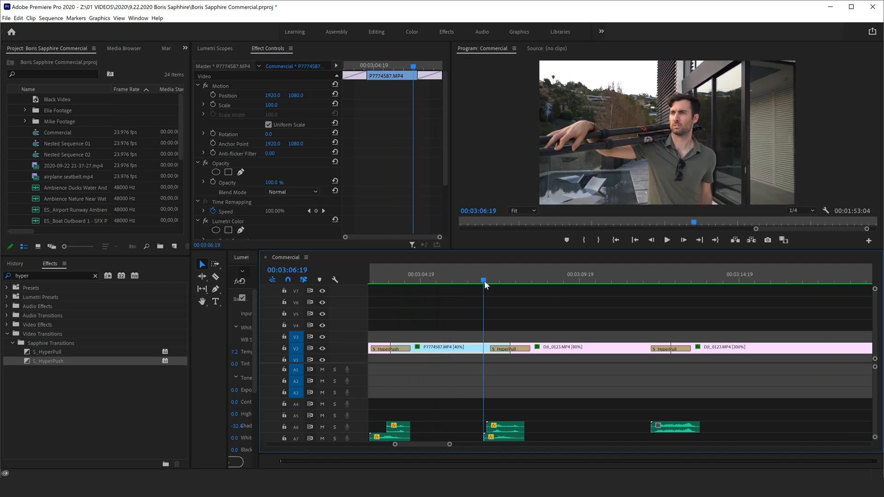
click(666, 239)
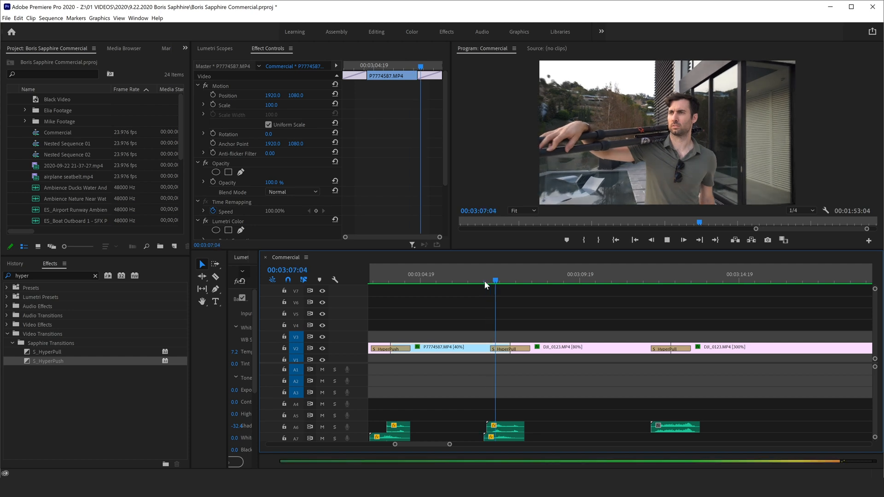
click(652, 281)
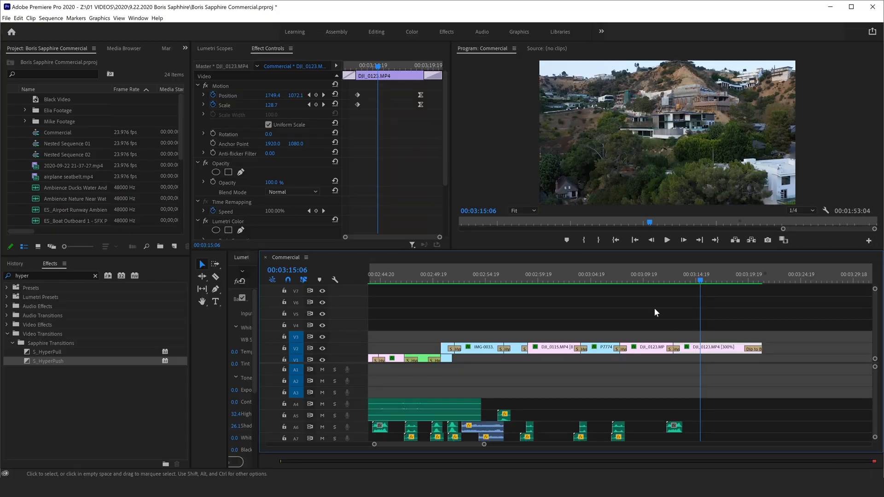
click(310, 105)
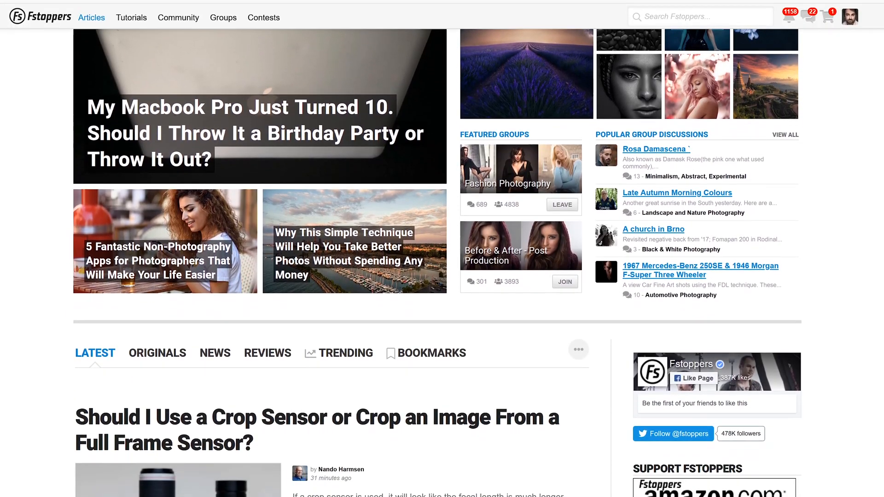
Step: Go to the Fstoppers Tutorials store page and browse down the tutorials list
click(131, 18)
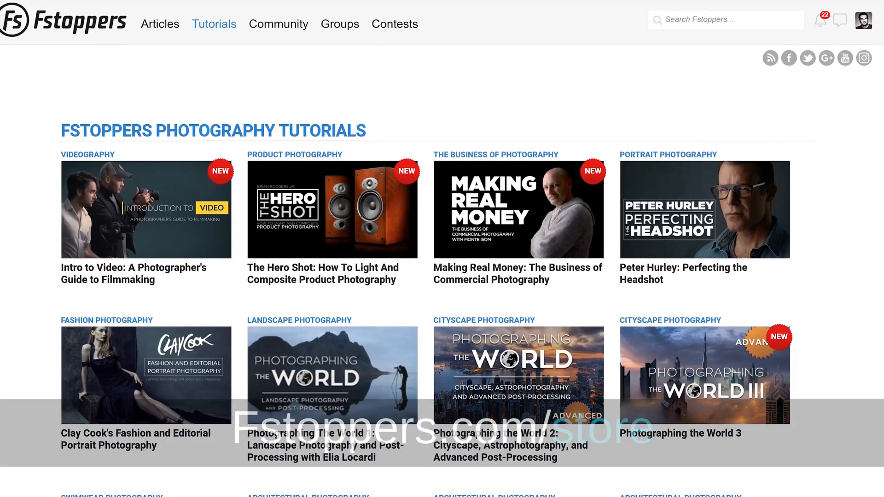
scroll(down, 3)
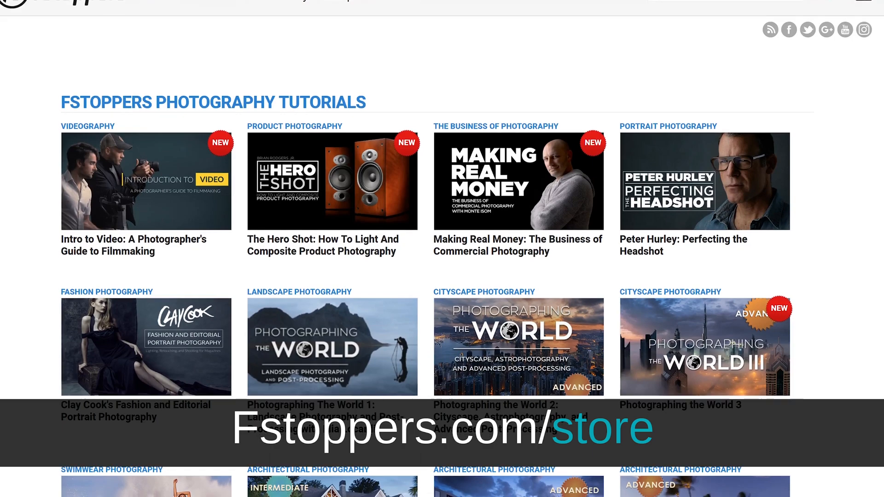
scroll(down, 3)
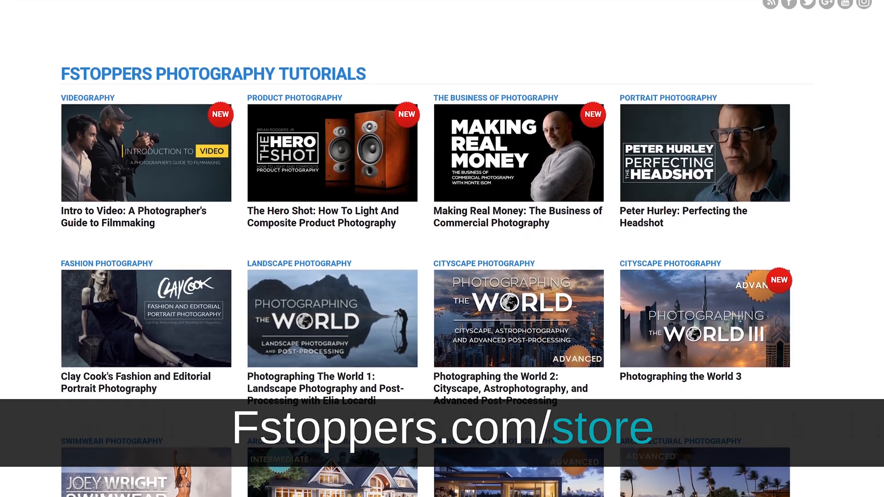